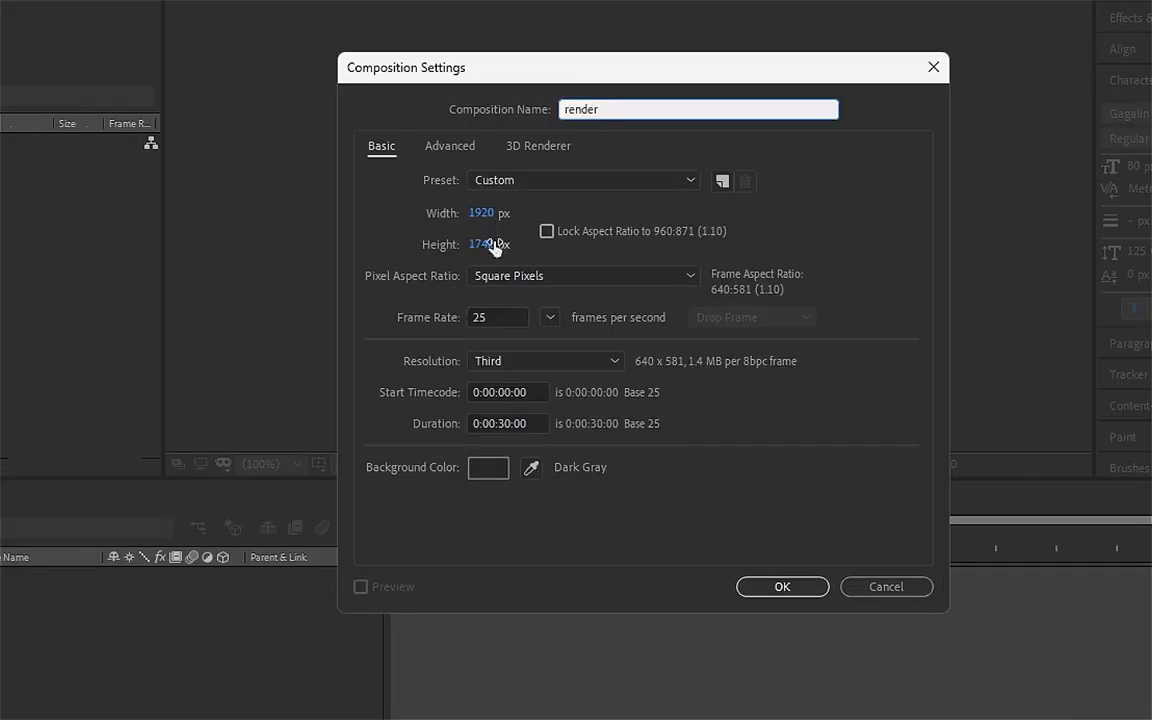
Step: Apply the HDTV 1080 25 preset for a 1920×1080, 25 fps, 30-second composition
click(584, 180)
text(1080)
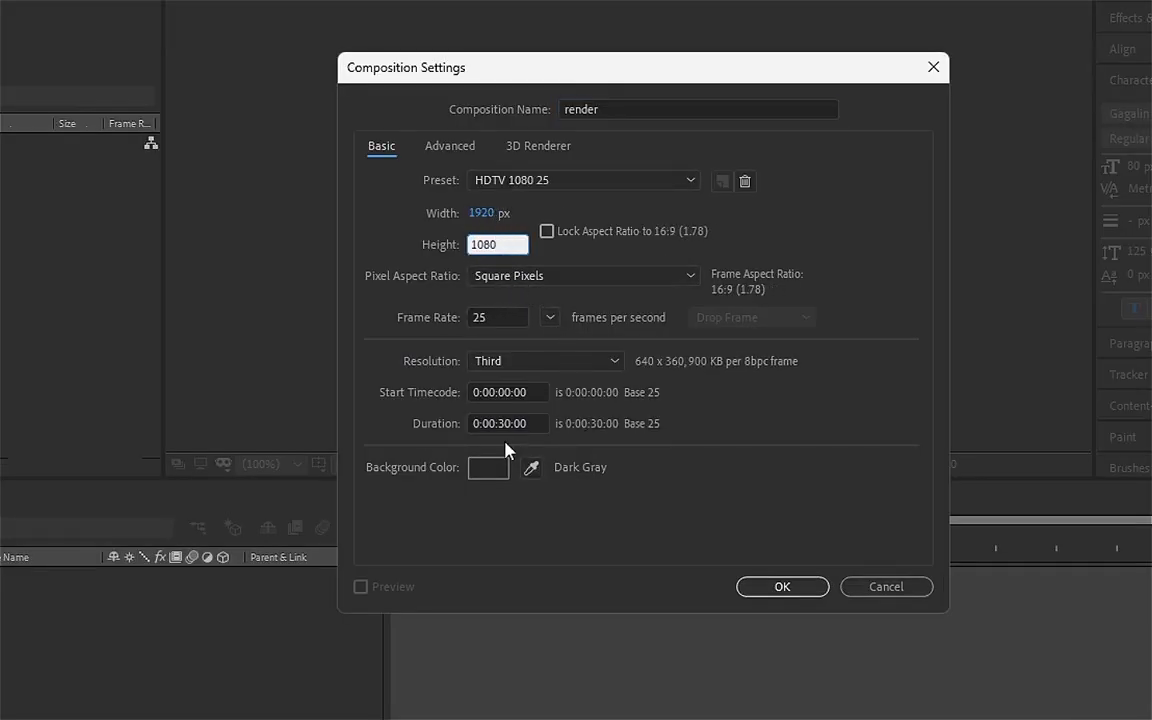
click(782, 586)
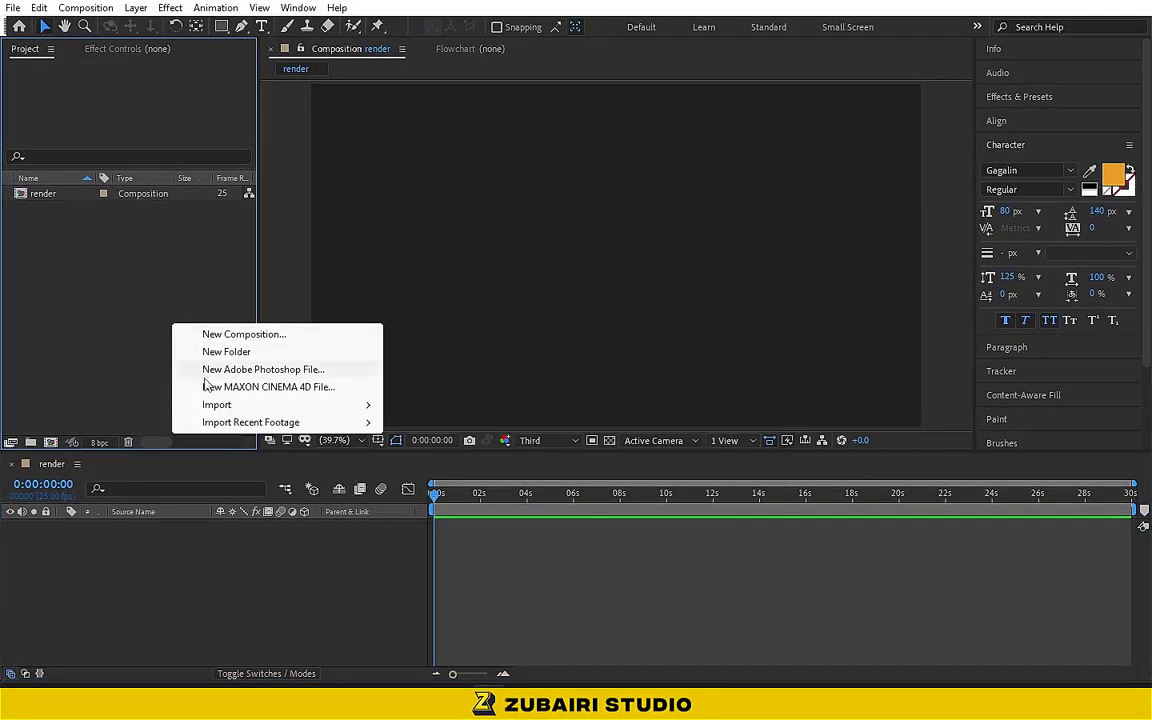
Step: Import all footage files into a new 'Footage' folder and select BG Wall.jpg
click(216, 404)
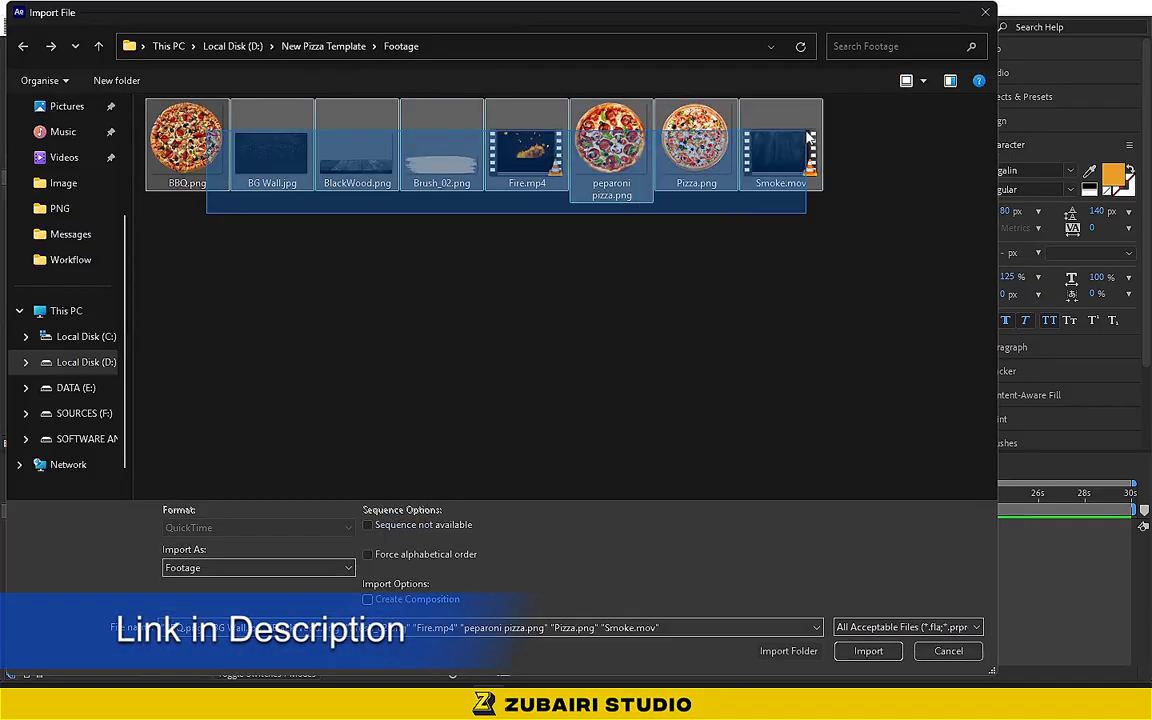
click(868, 652)
text(Foo)
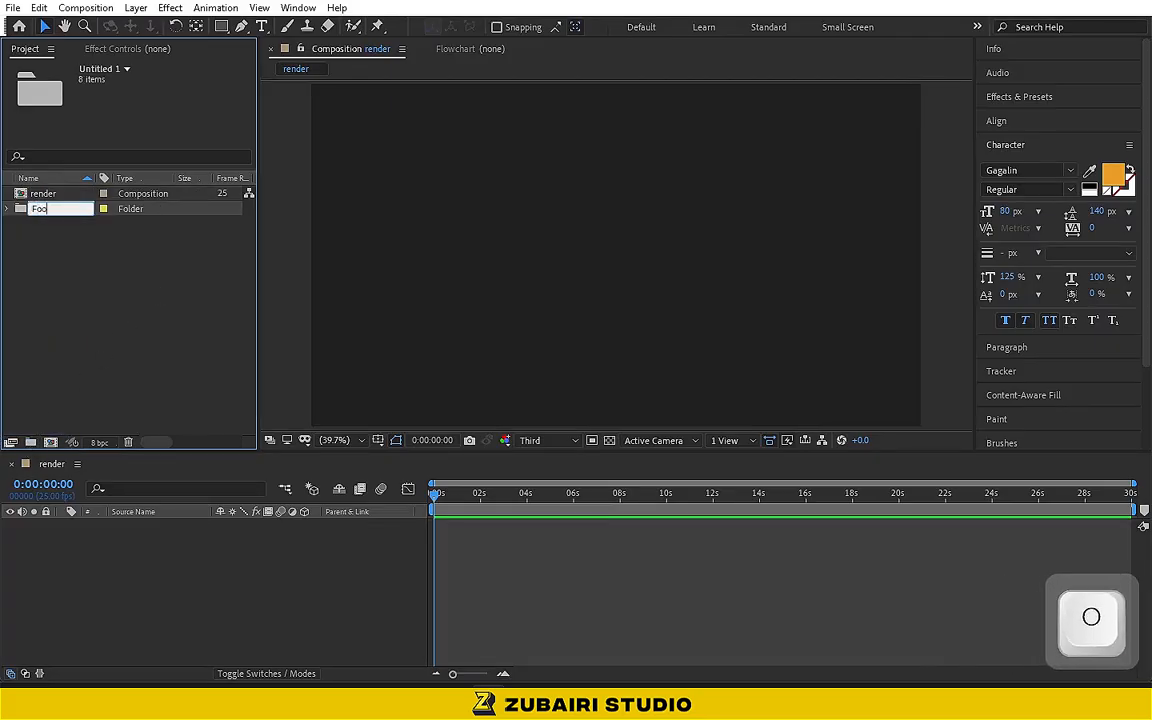
key(enter)
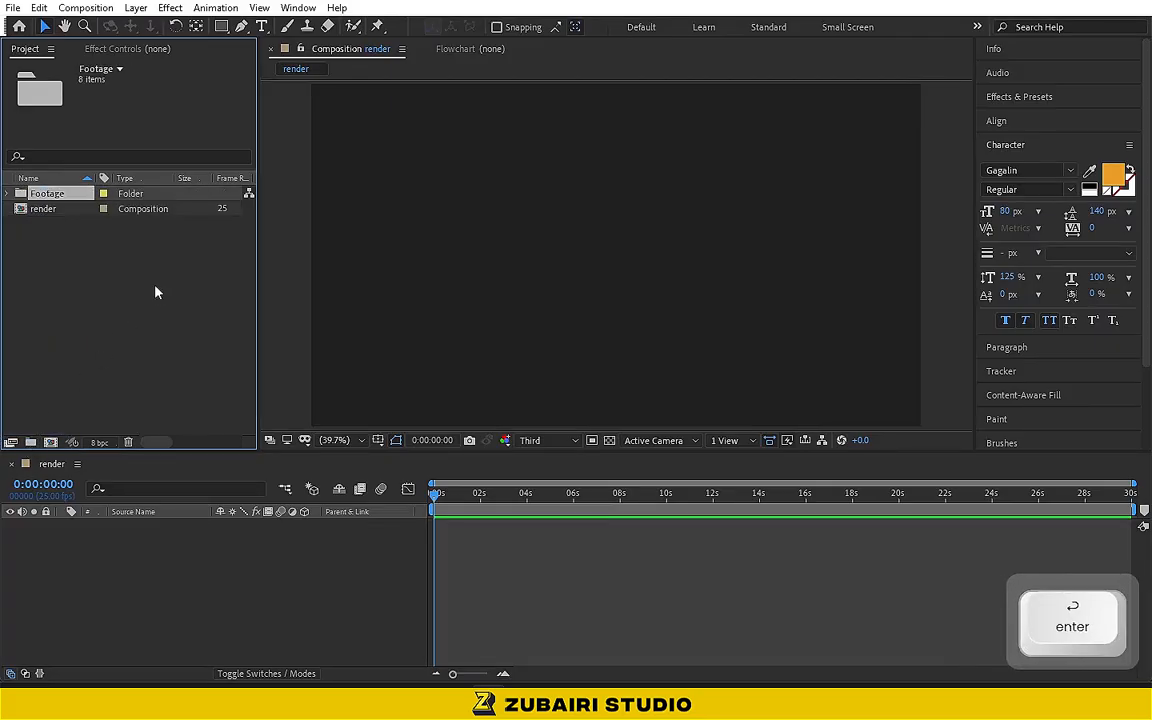
click(10, 192)
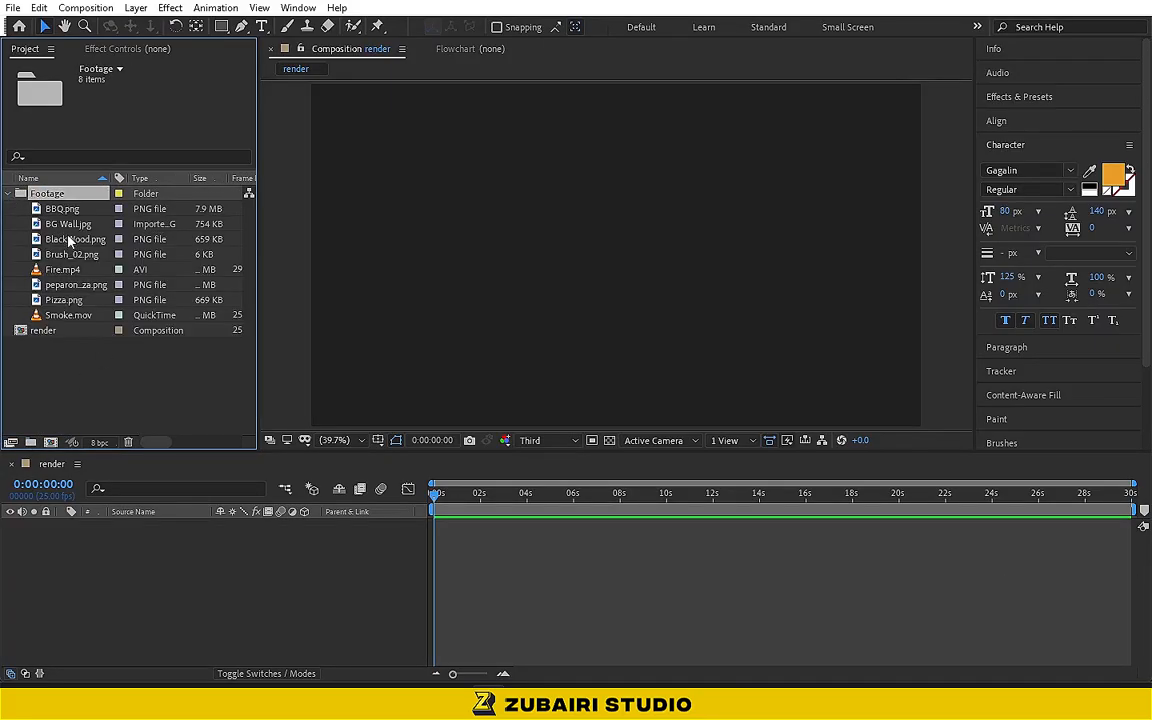
click(68, 224)
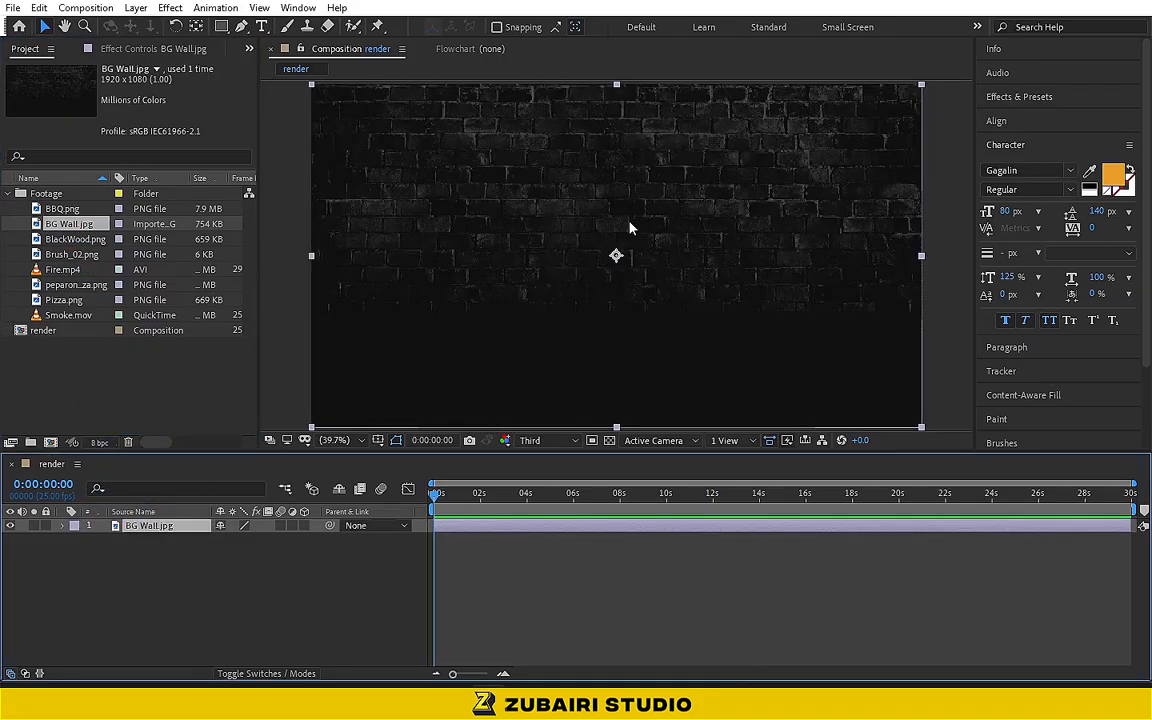
Step: Add BlackWood.png above BG Wall.jpg as the wooden table over the brick wall
click(64, 238)
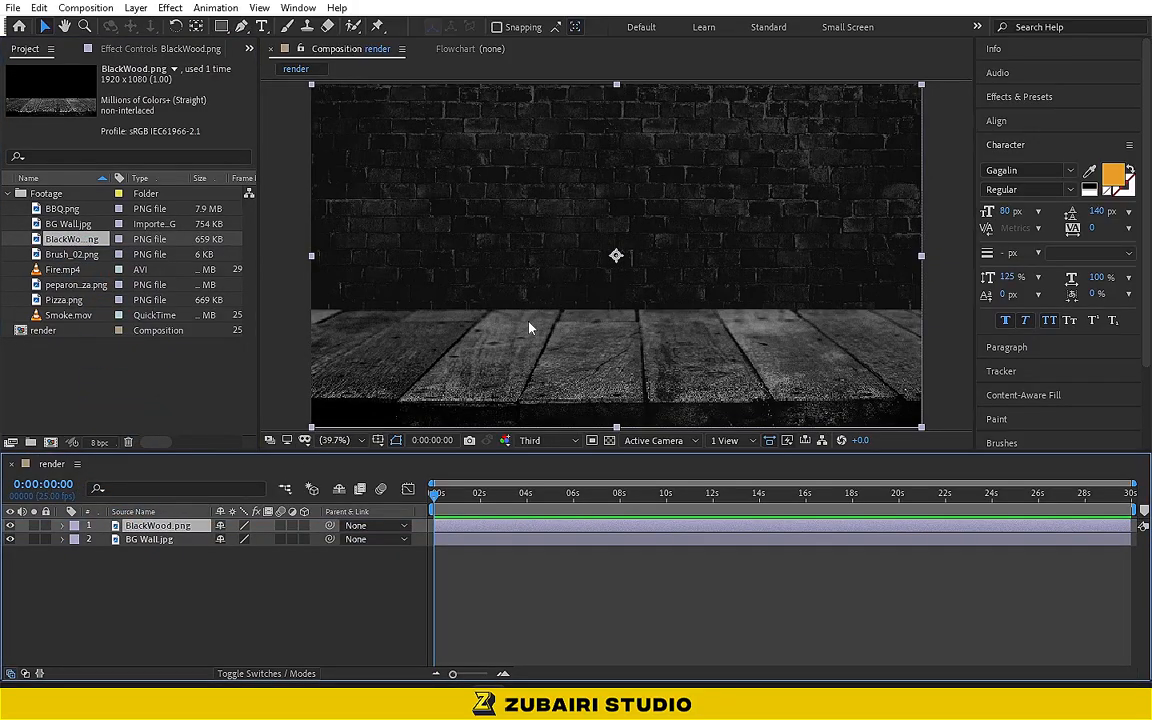
click(68, 224)
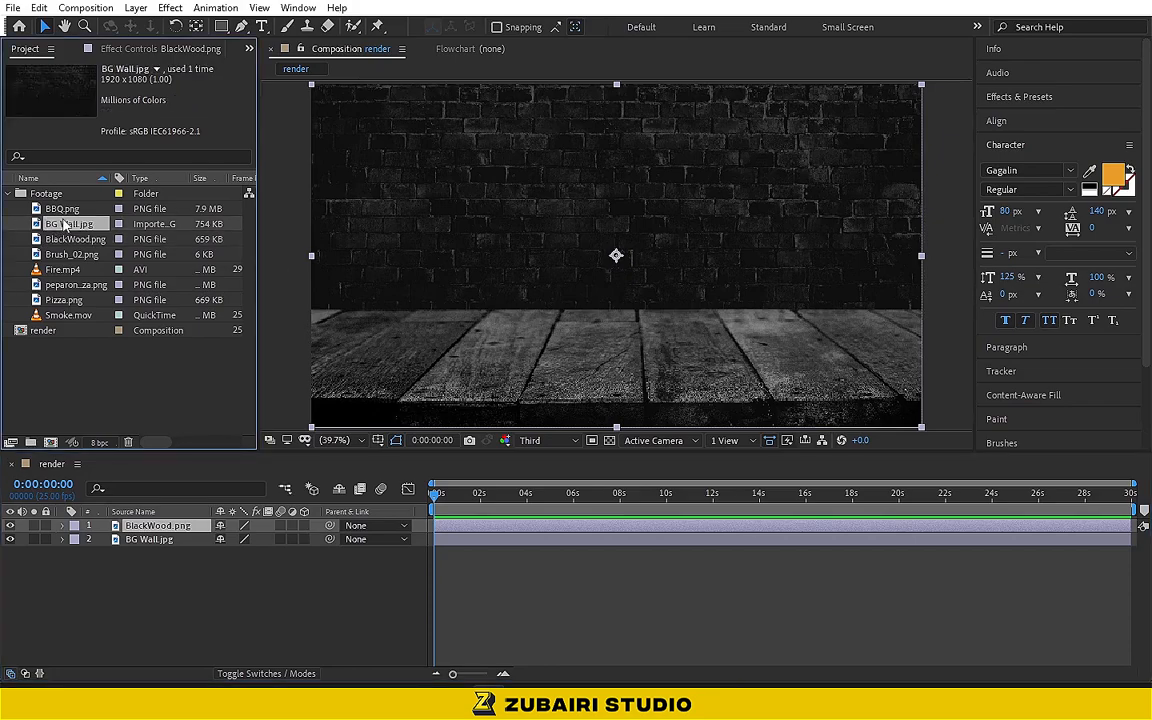
Step: Add Fire.mp4 and Smoke.mov above BG Wall and give each a blending mode
click(62, 268)
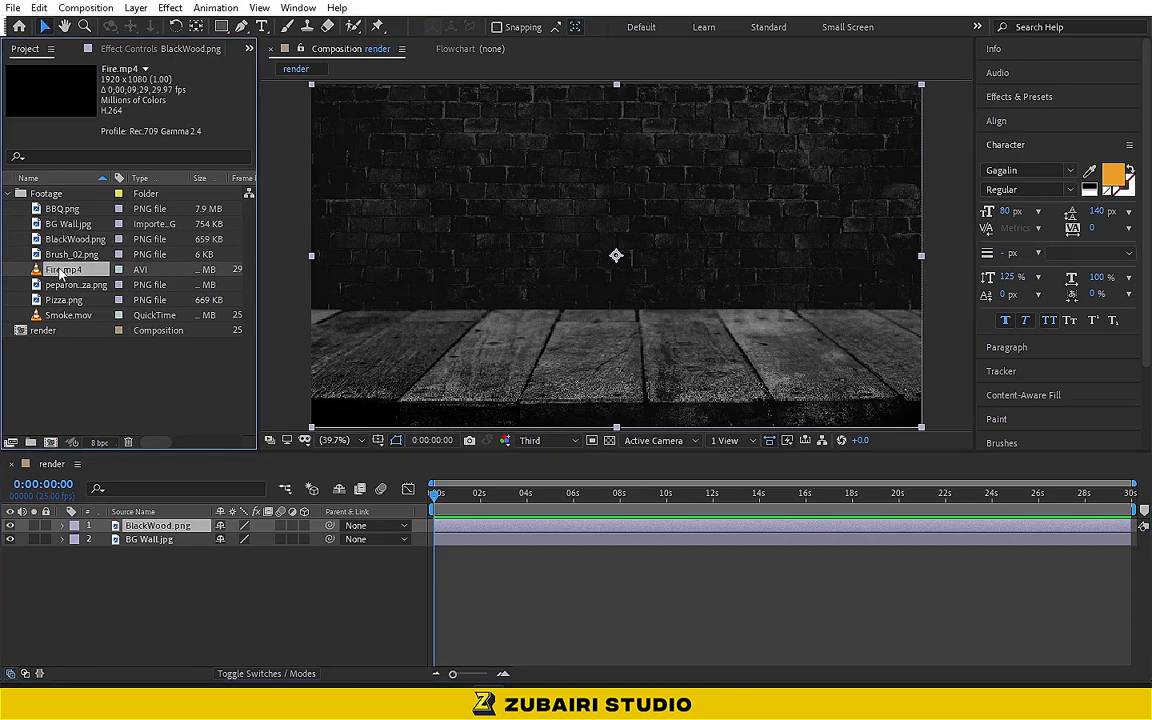
drag(64, 268, 150, 540)
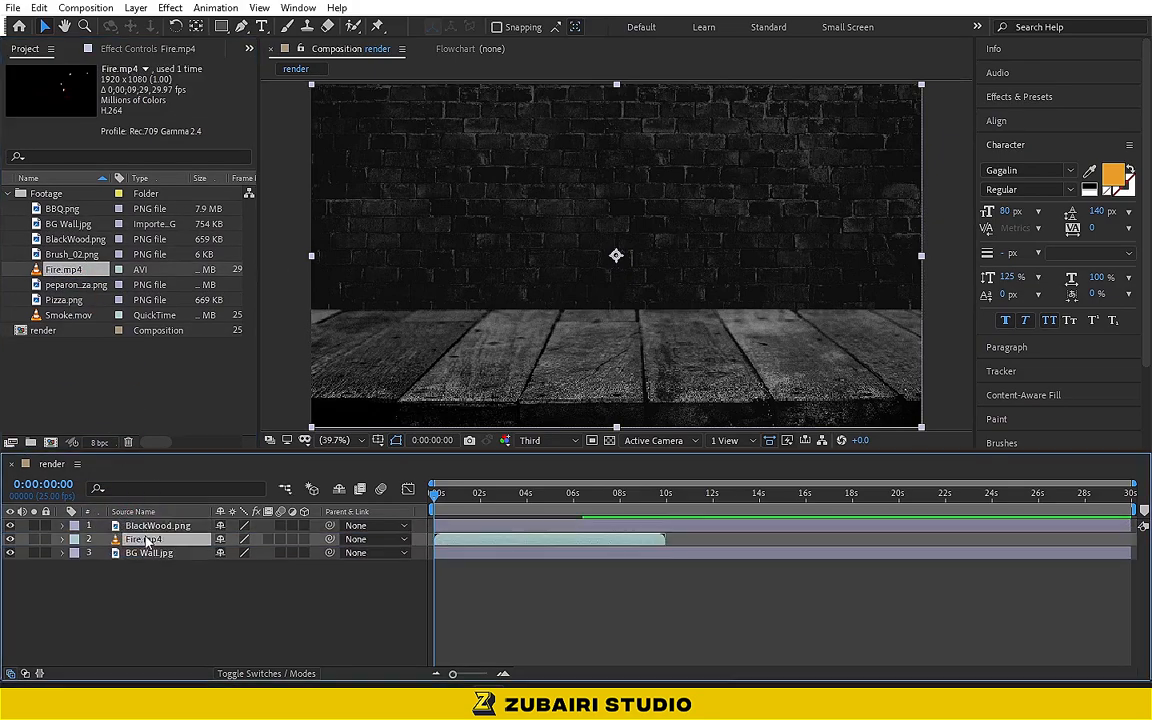
right_click(144, 538)
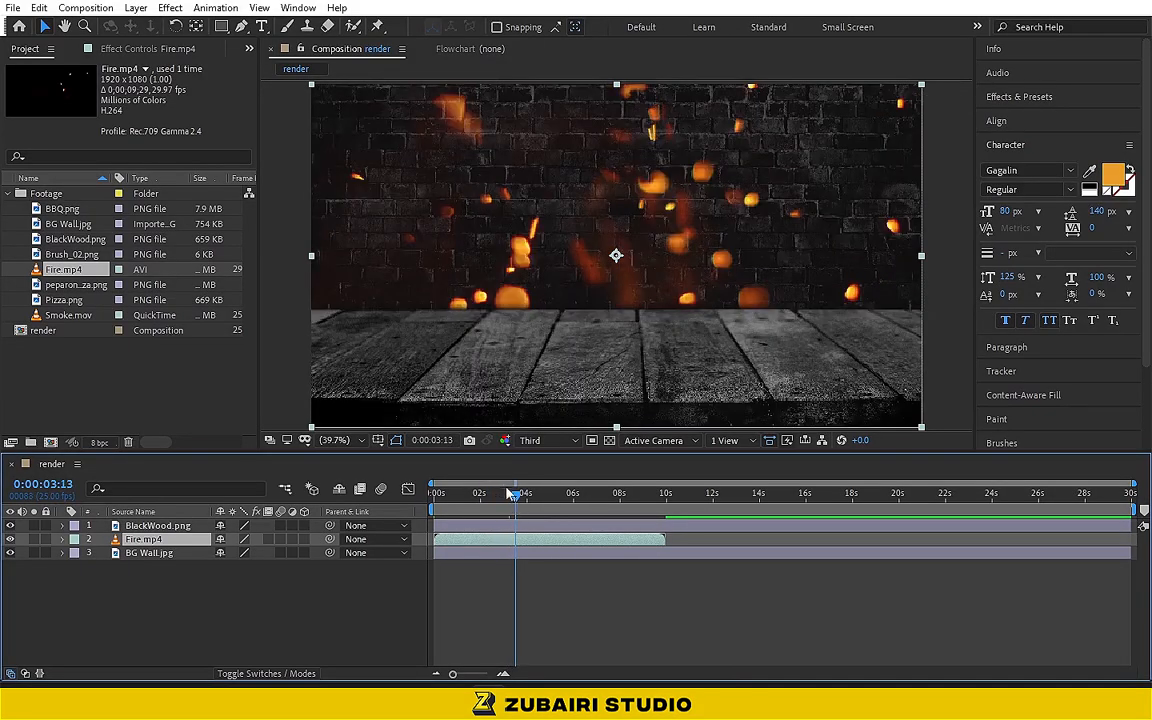
click(68, 314)
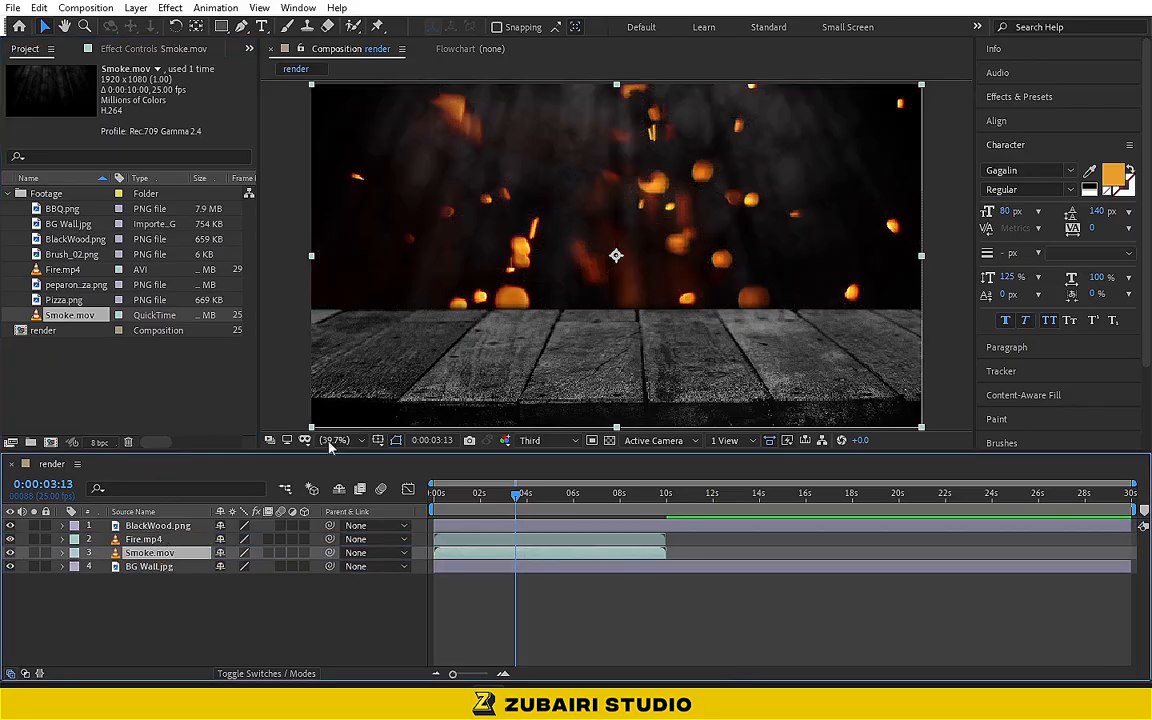
right_click(148, 552)
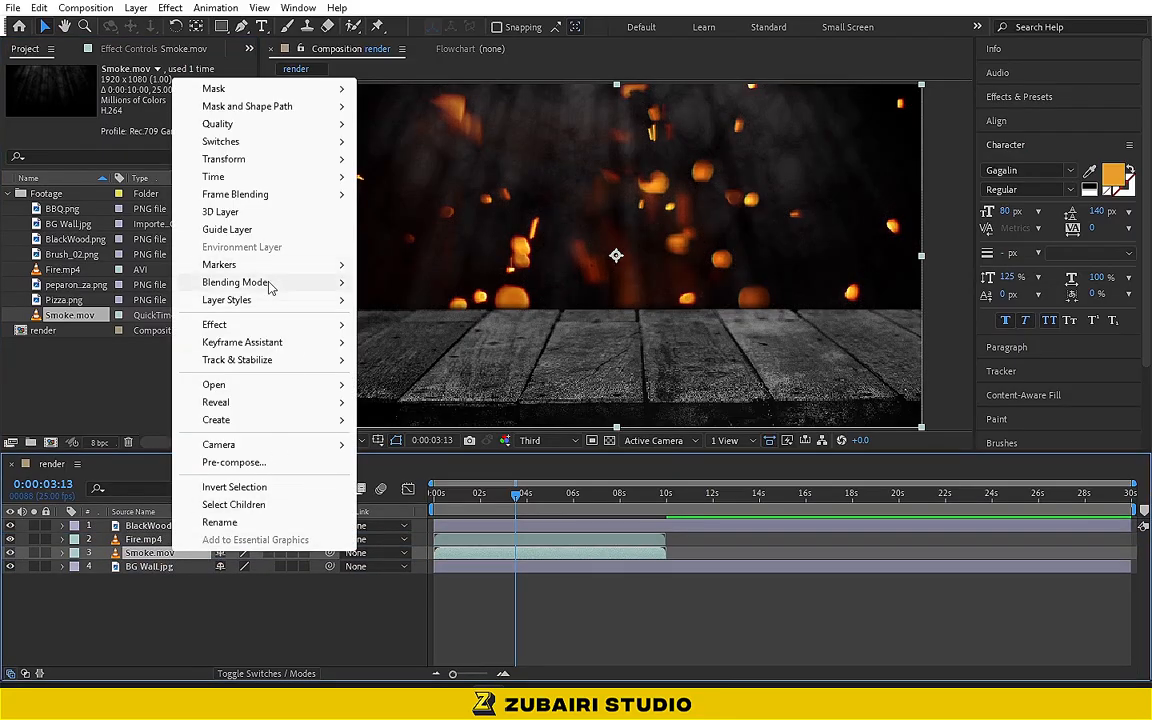
click(530, 188)
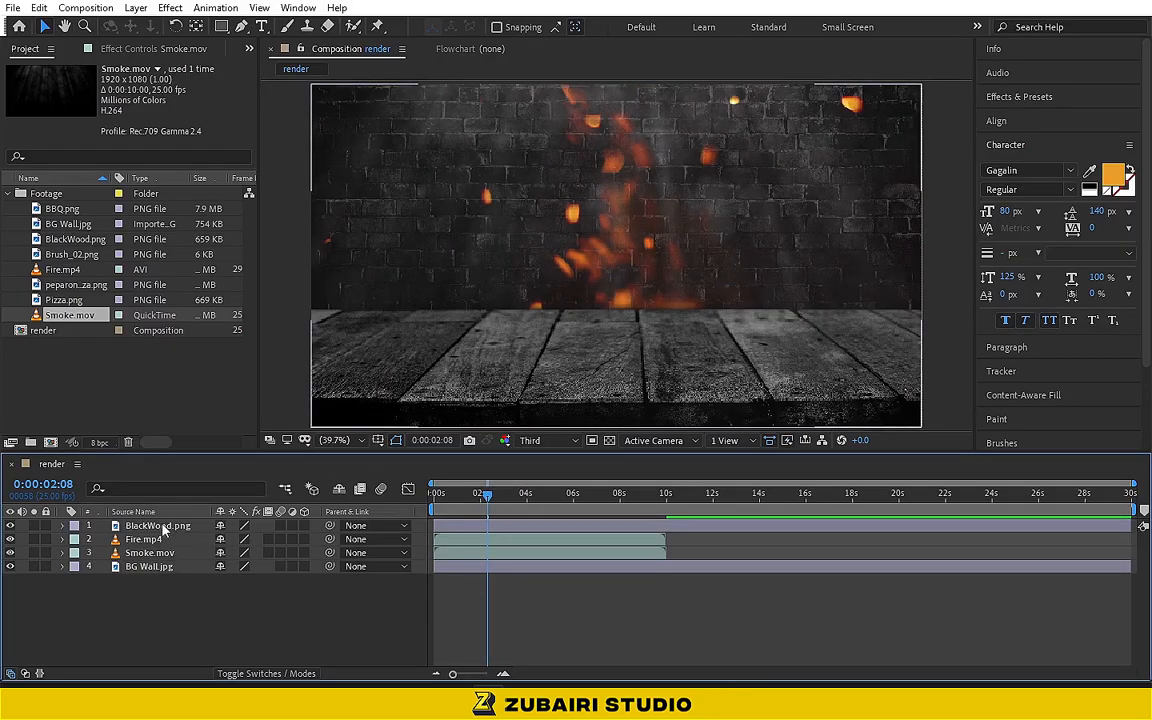
Step: Select the BlackWood.png table layer and reveal its Rotation property
click(156, 524)
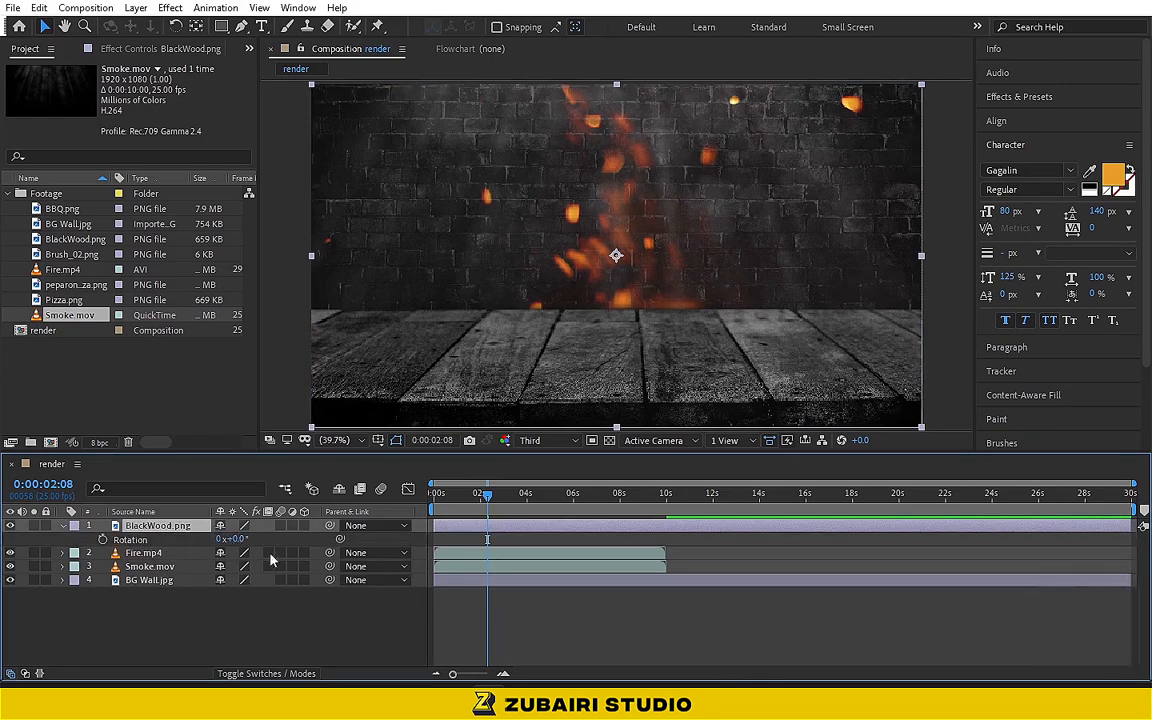
key(enter)
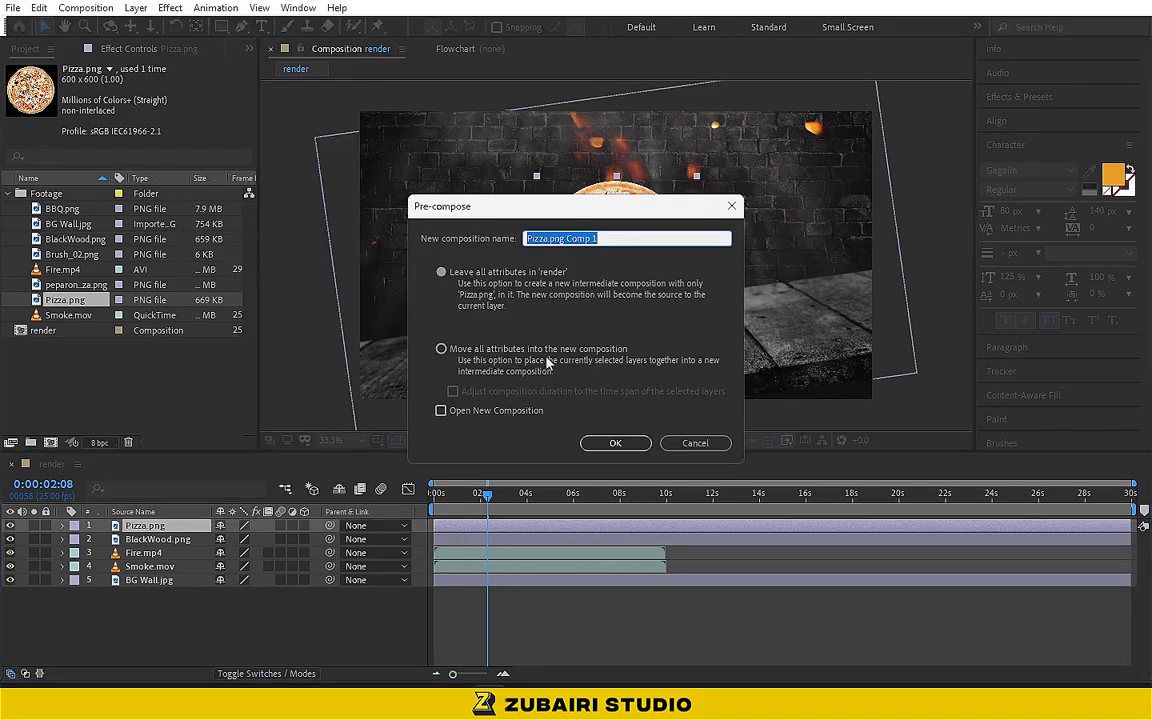
Step: Pre-compose Pizza.png into a new composition named Media_01, moving all attributes
text(Media_01)
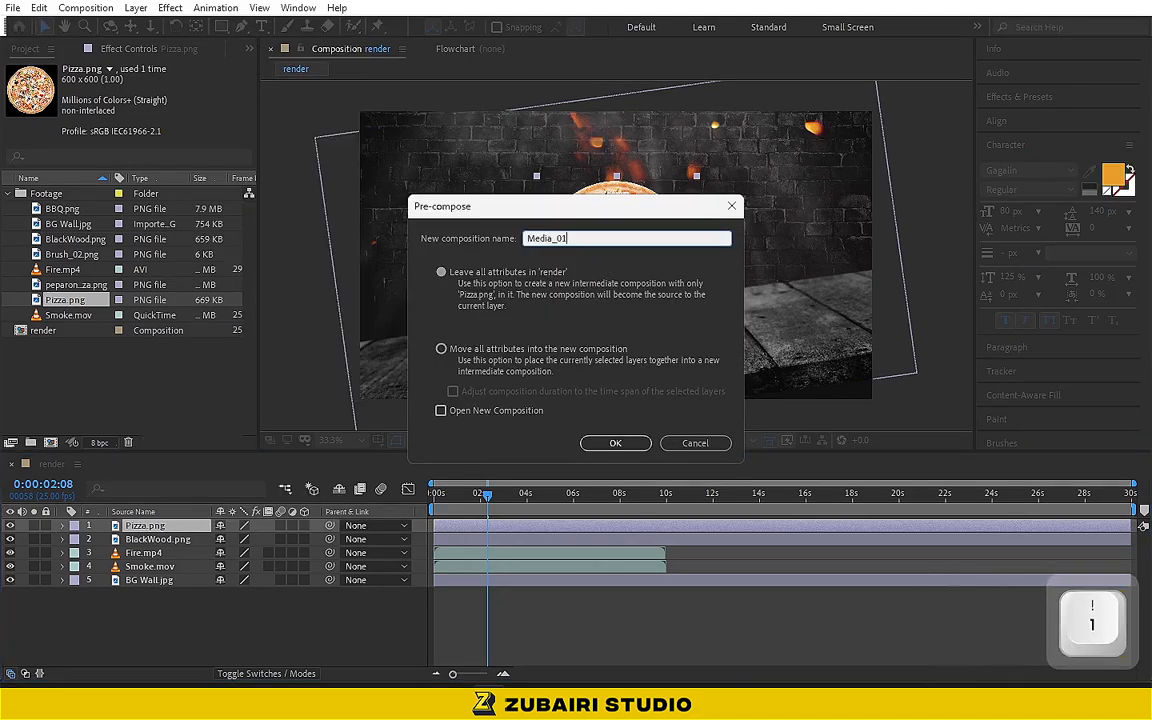
click(440, 348)
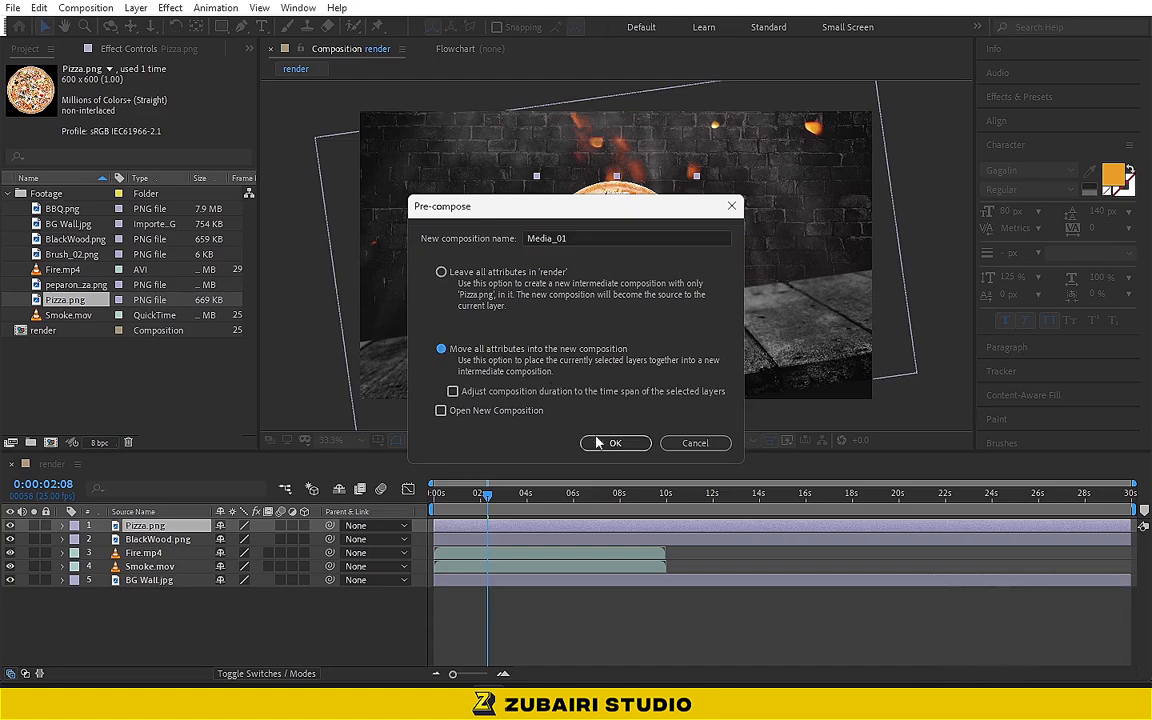
click(616, 444)
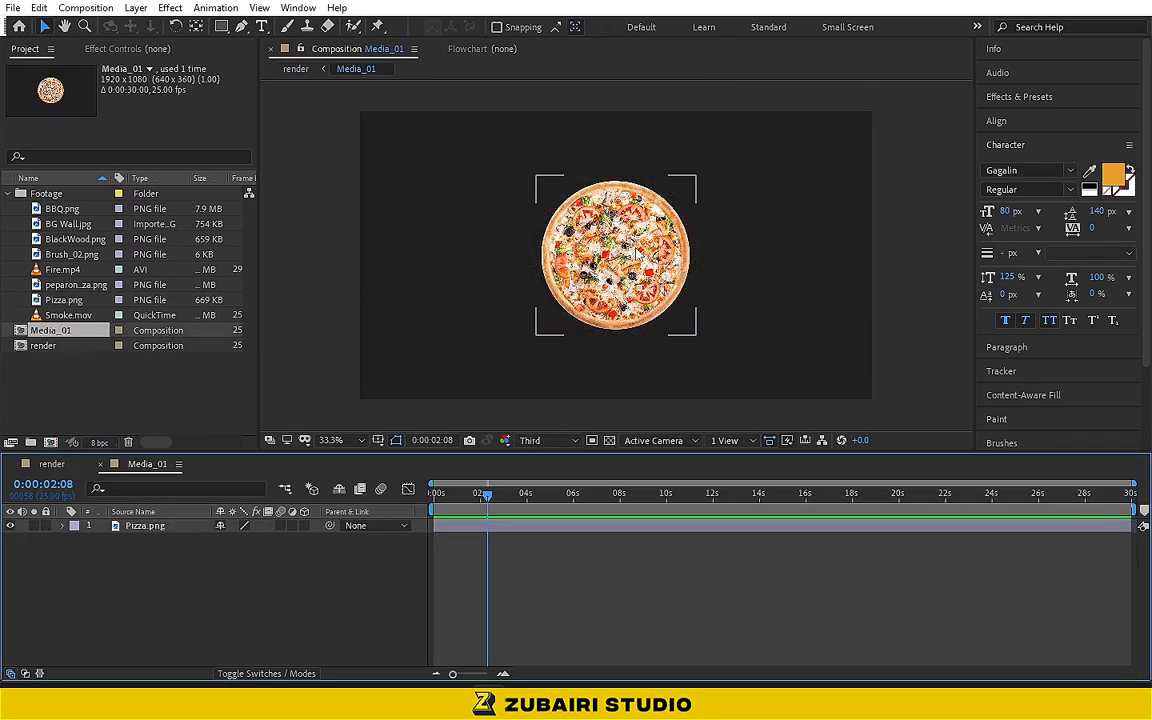
Step: Pre-compose the pizza layer inside Media_01 into a nested composition named Pizza
click(144, 526)
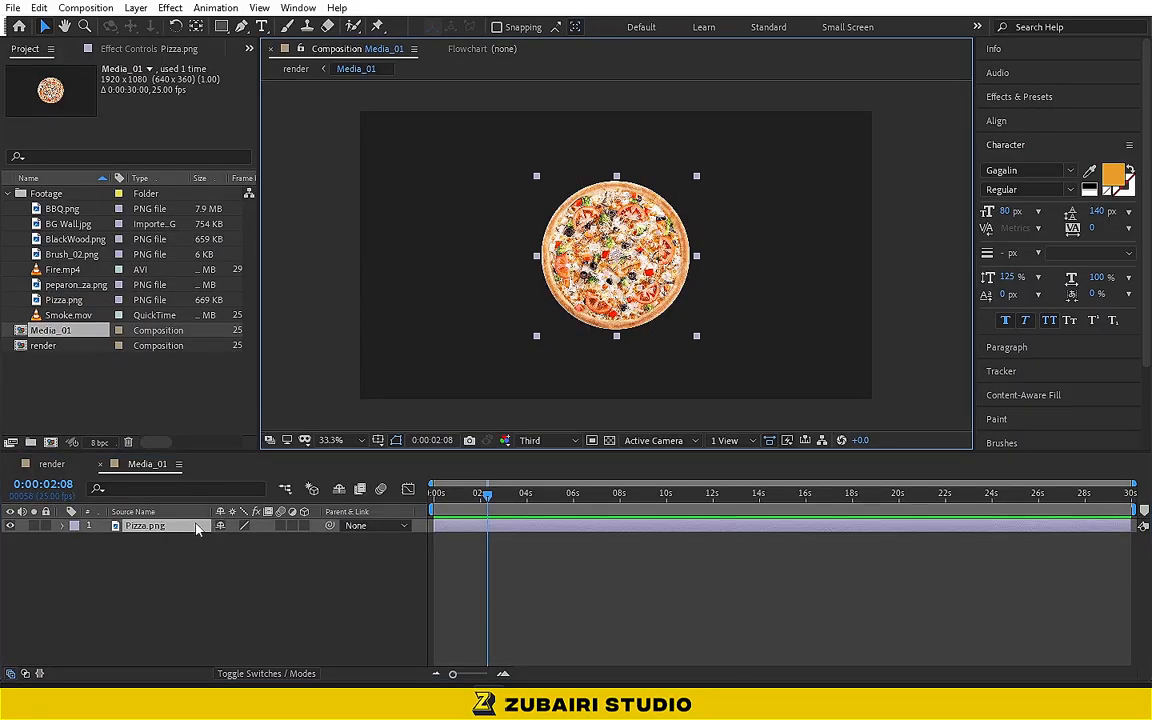
right_click(144, 526)
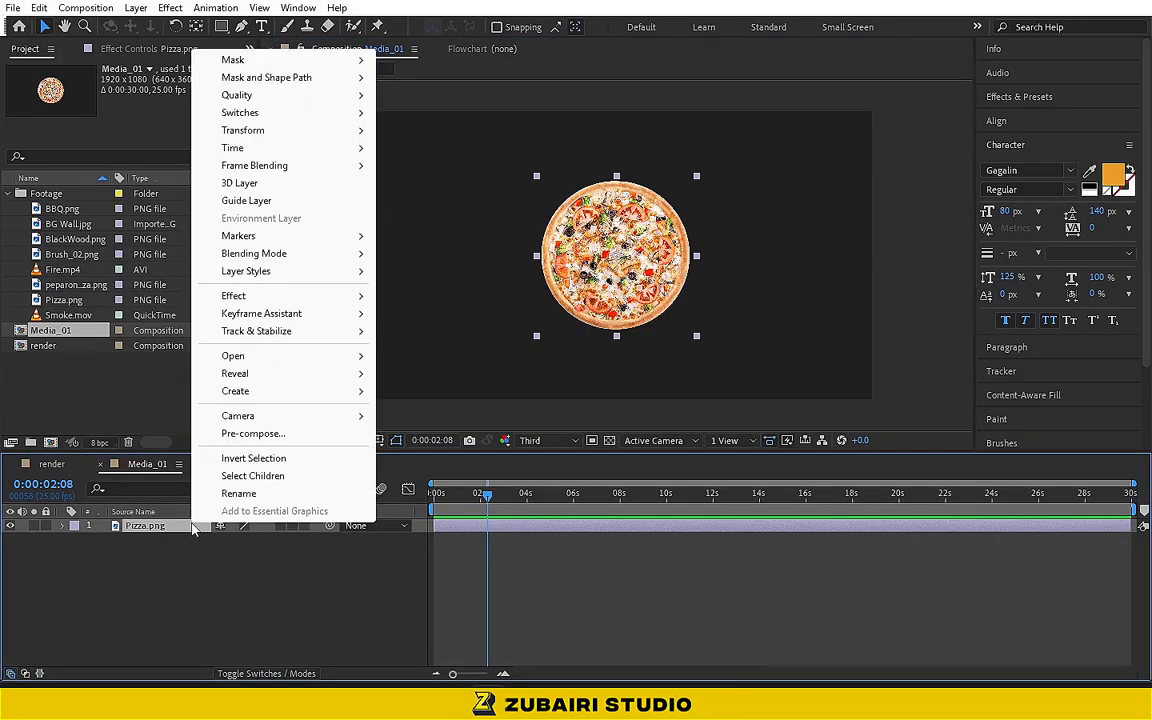
click(252, 434)
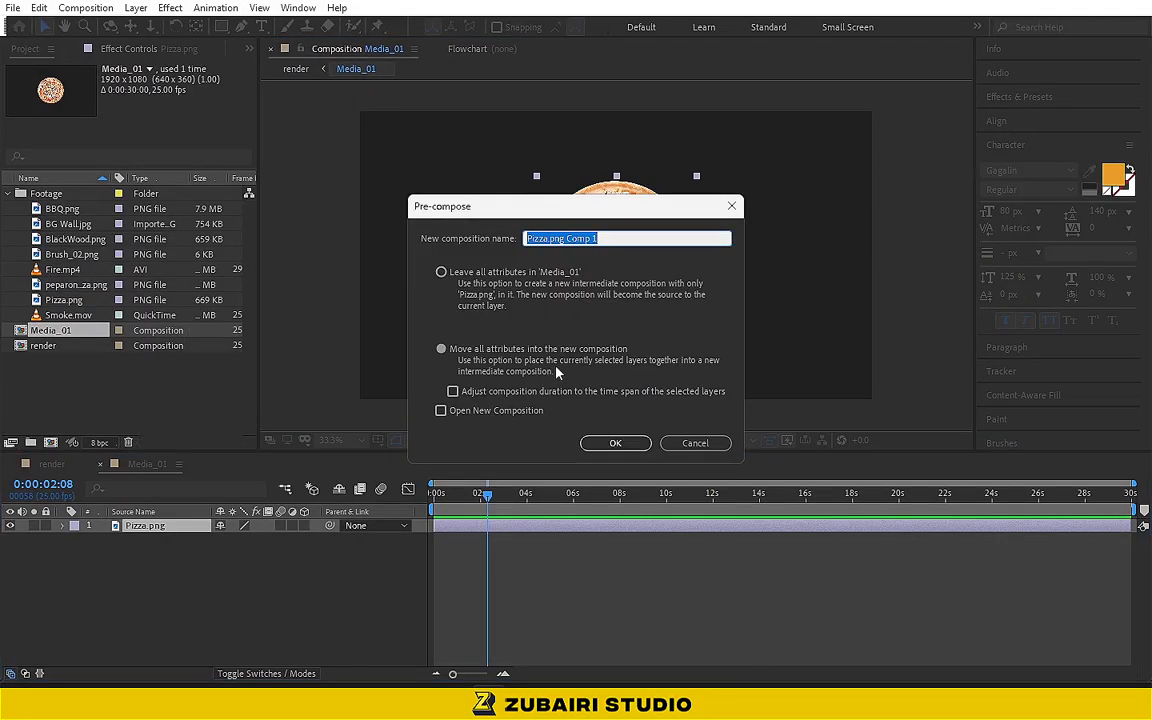
text(Pizza)
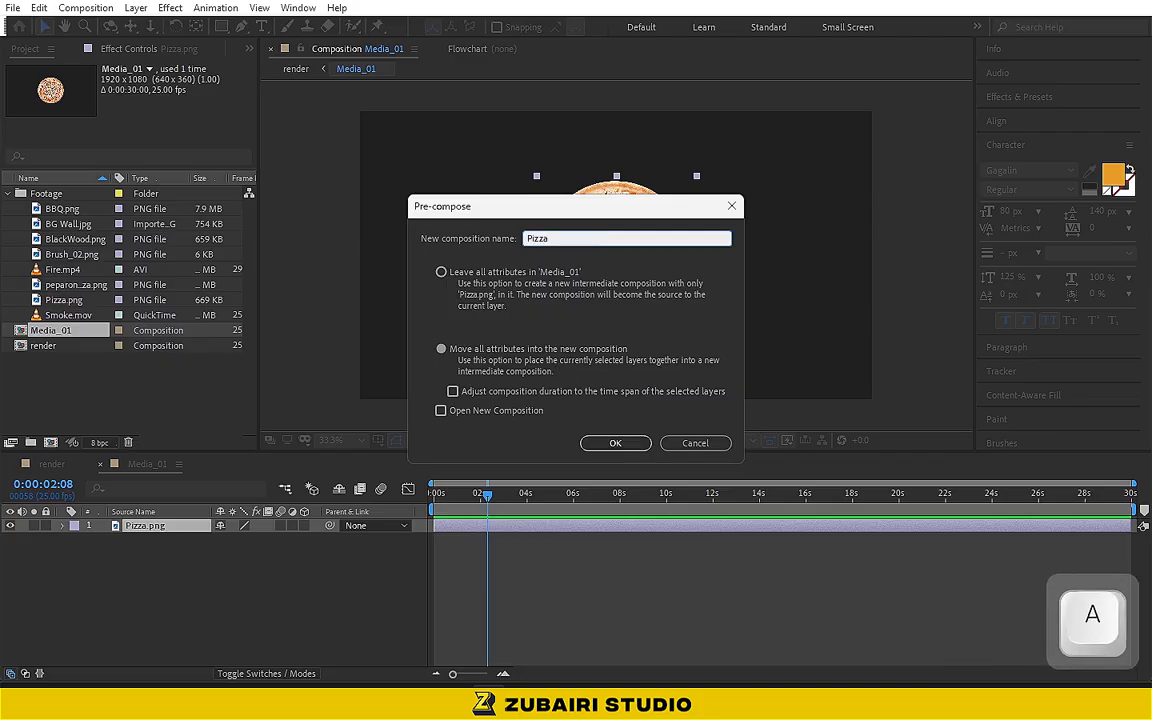
click(616, 444)
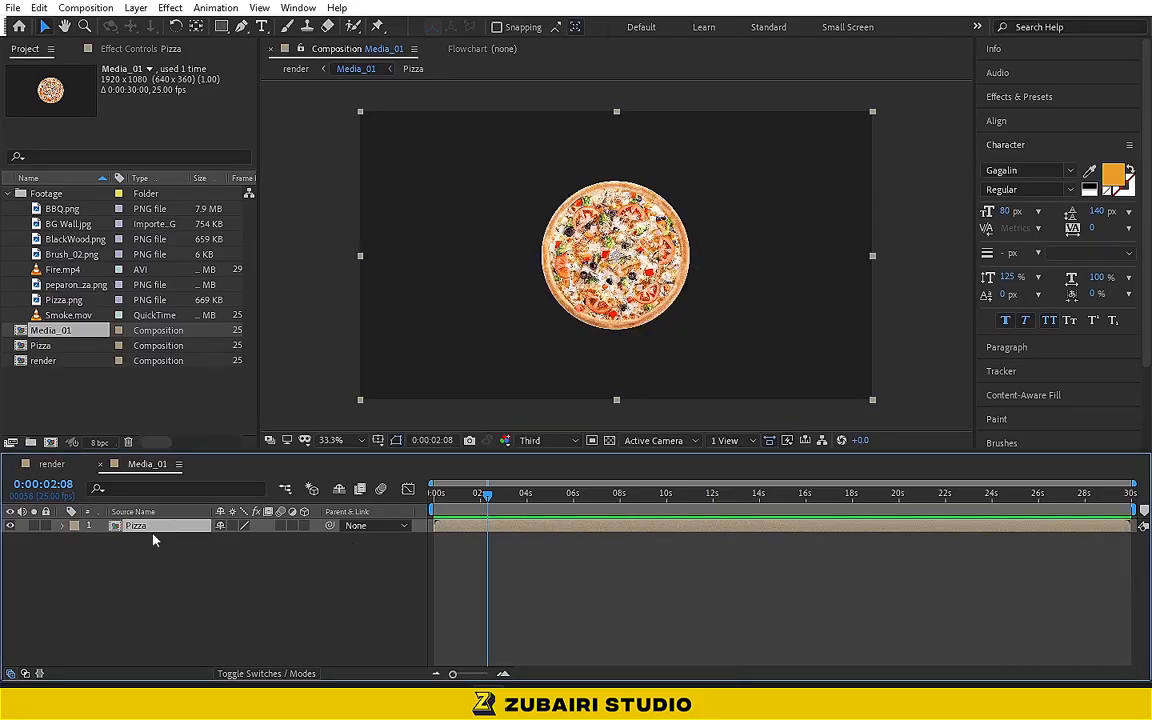
Step: Add a position expression value+[0,0,index] to push the Pizza layer back by its index
key(p)
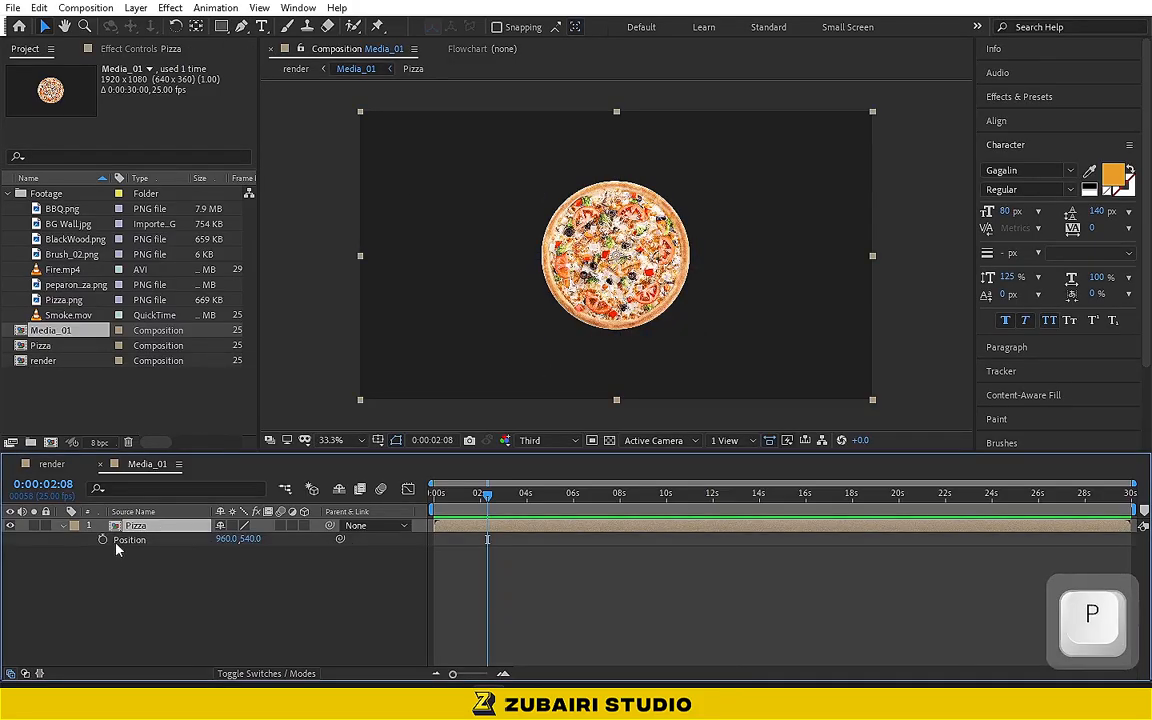
mouse_move(104, 540)
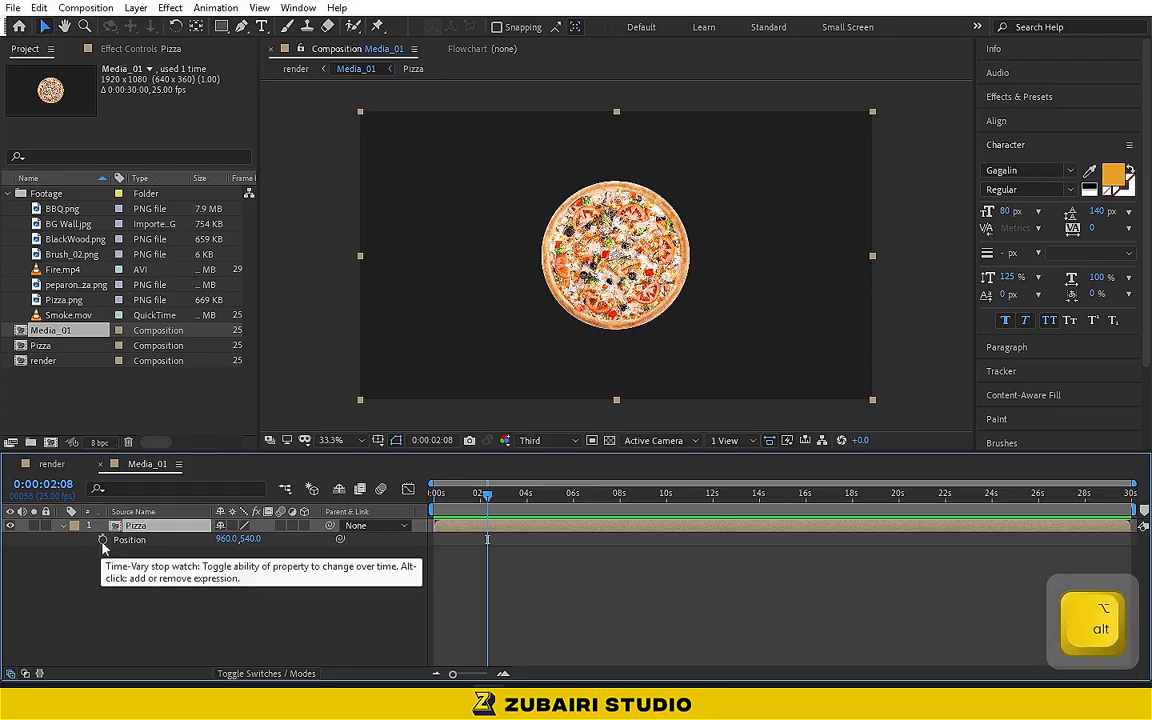
click(100, 540)
text(value+[0,0)
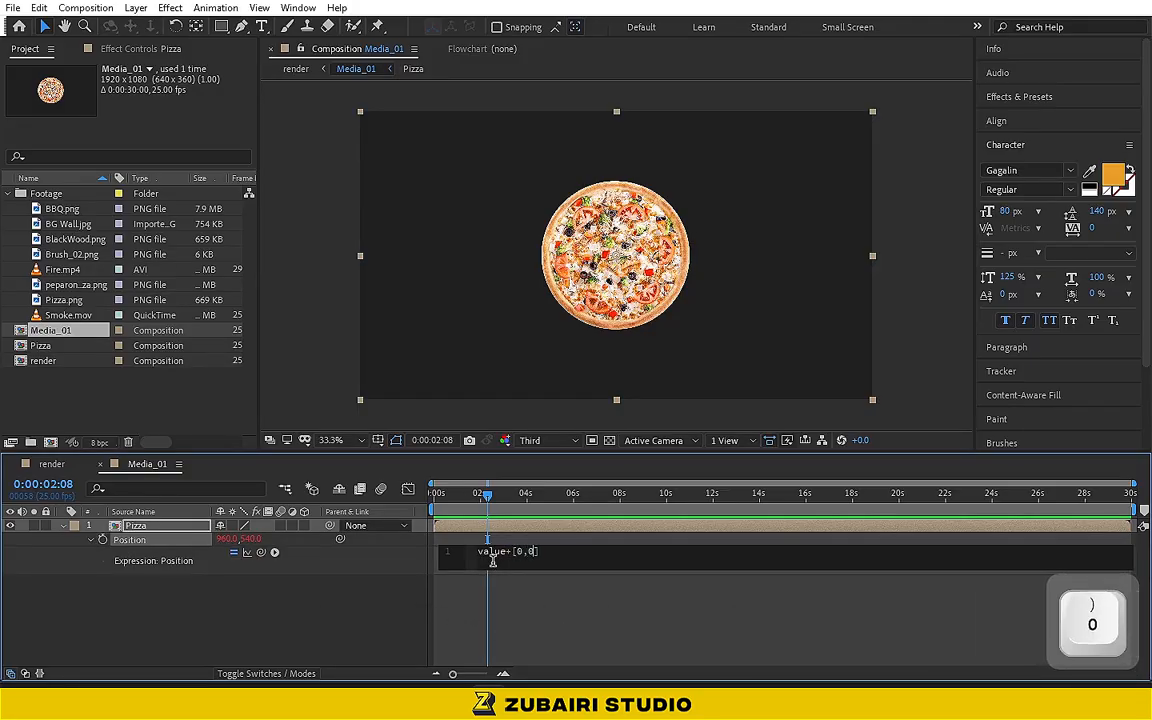
text(in)
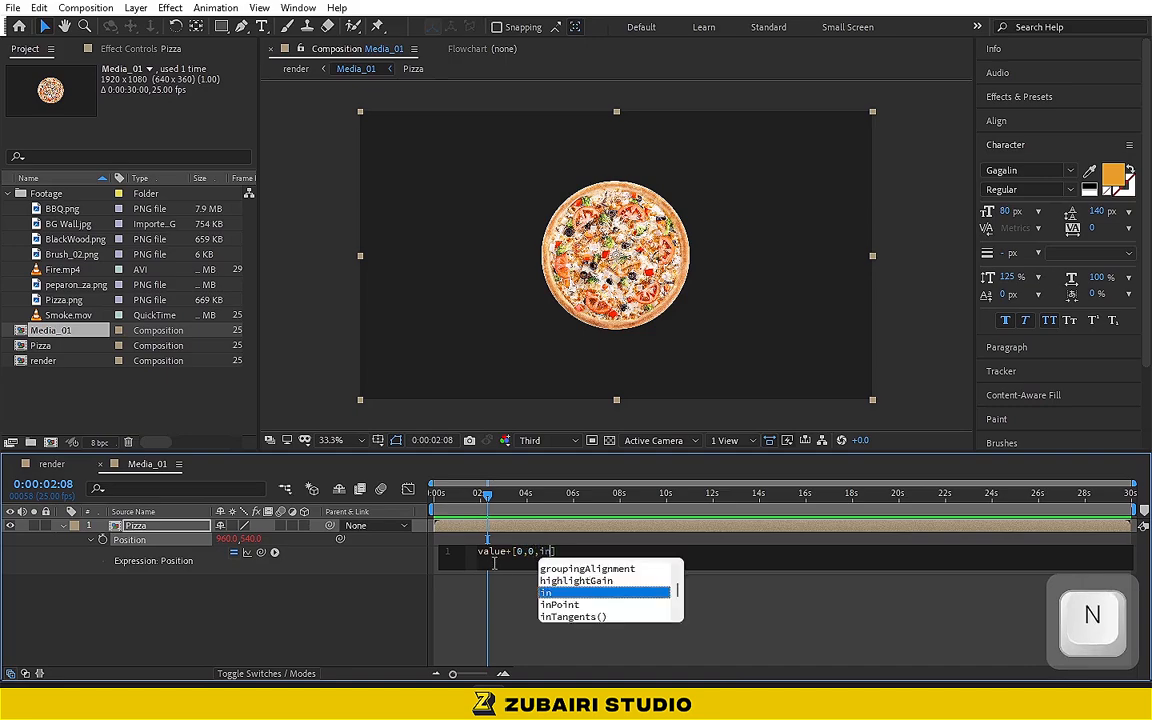
key(Enter)
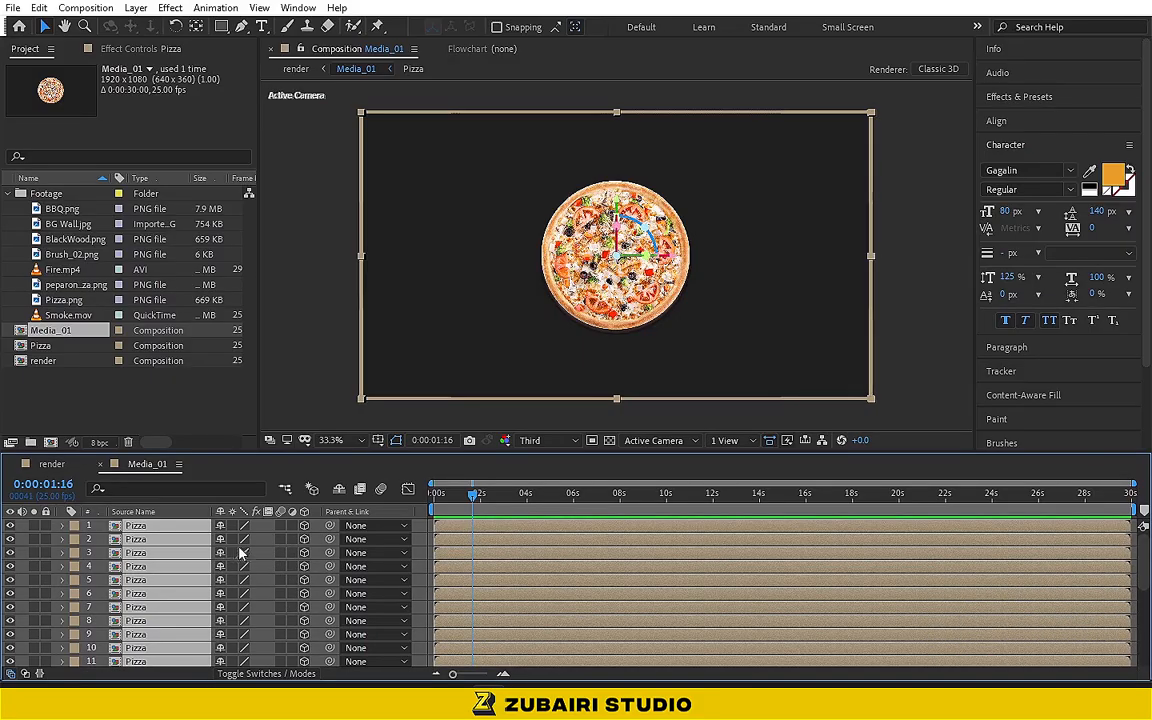
Step: Create Null 1 and parent all stacked Pizza layers to it
right_click(240, 552)
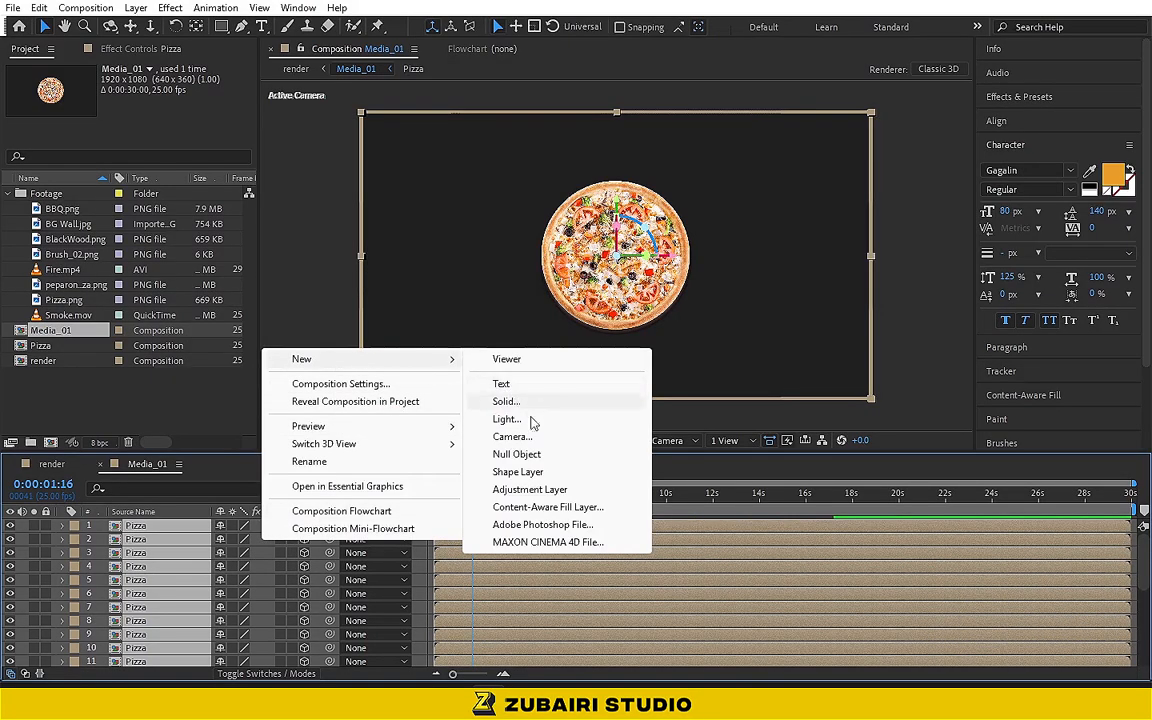
click(516, 454)
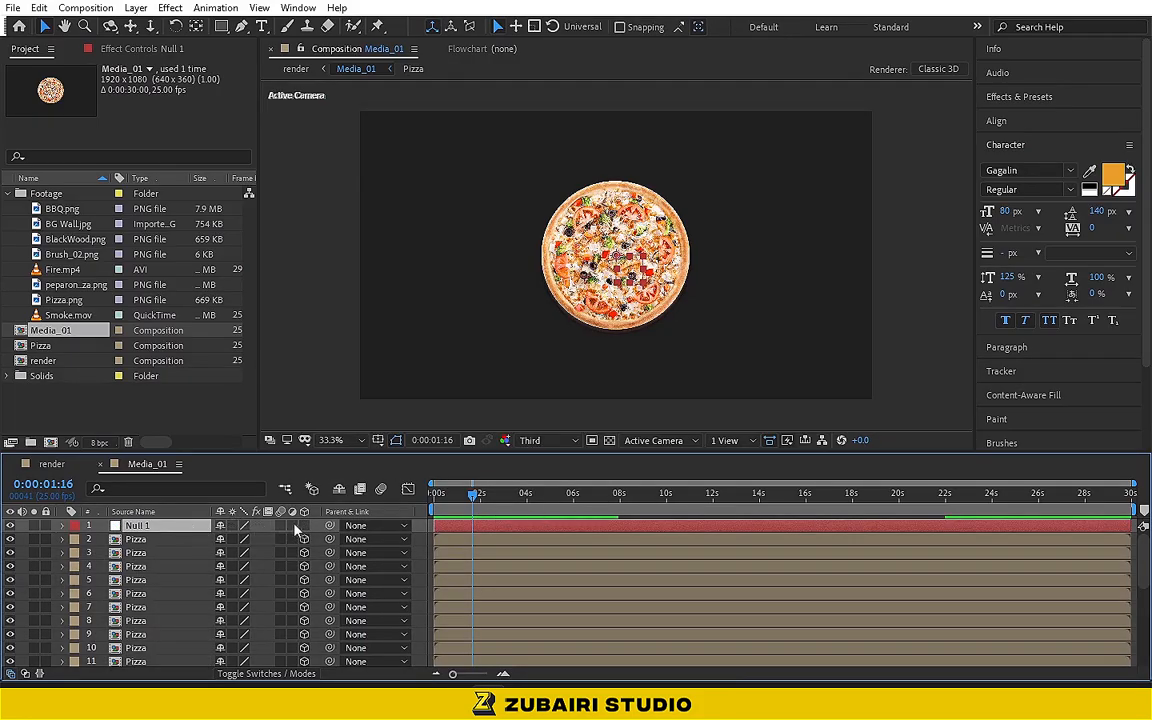
click(136, 566)
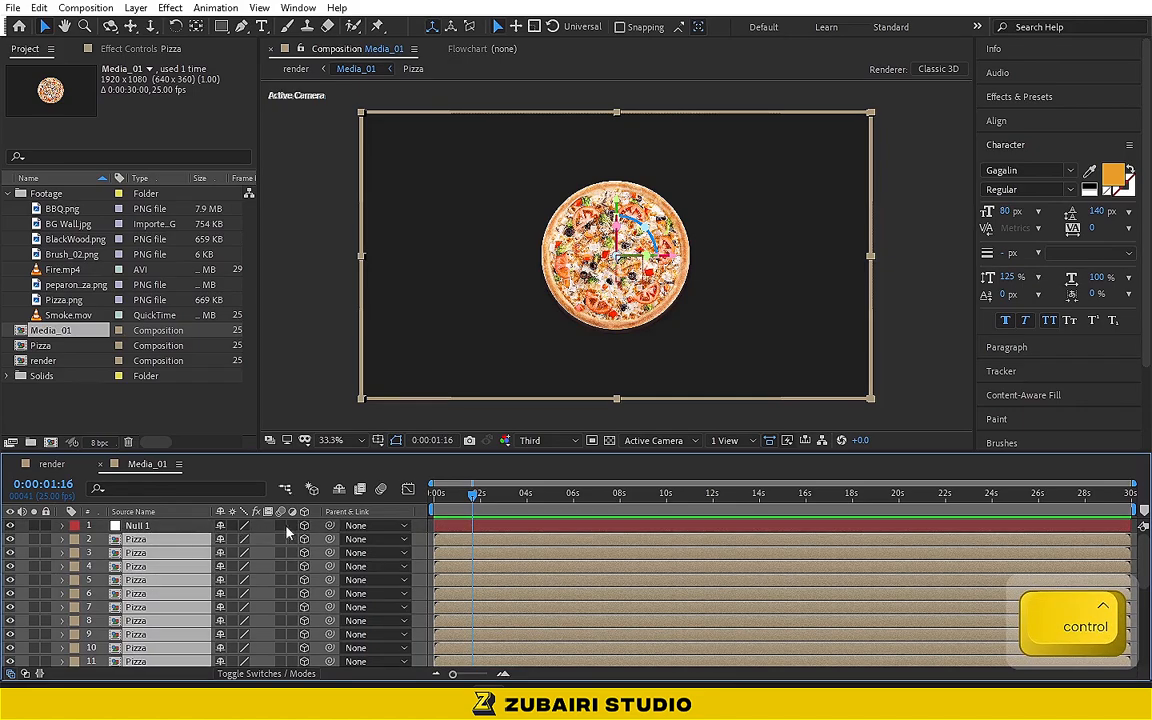
mouse_move(208, 536)
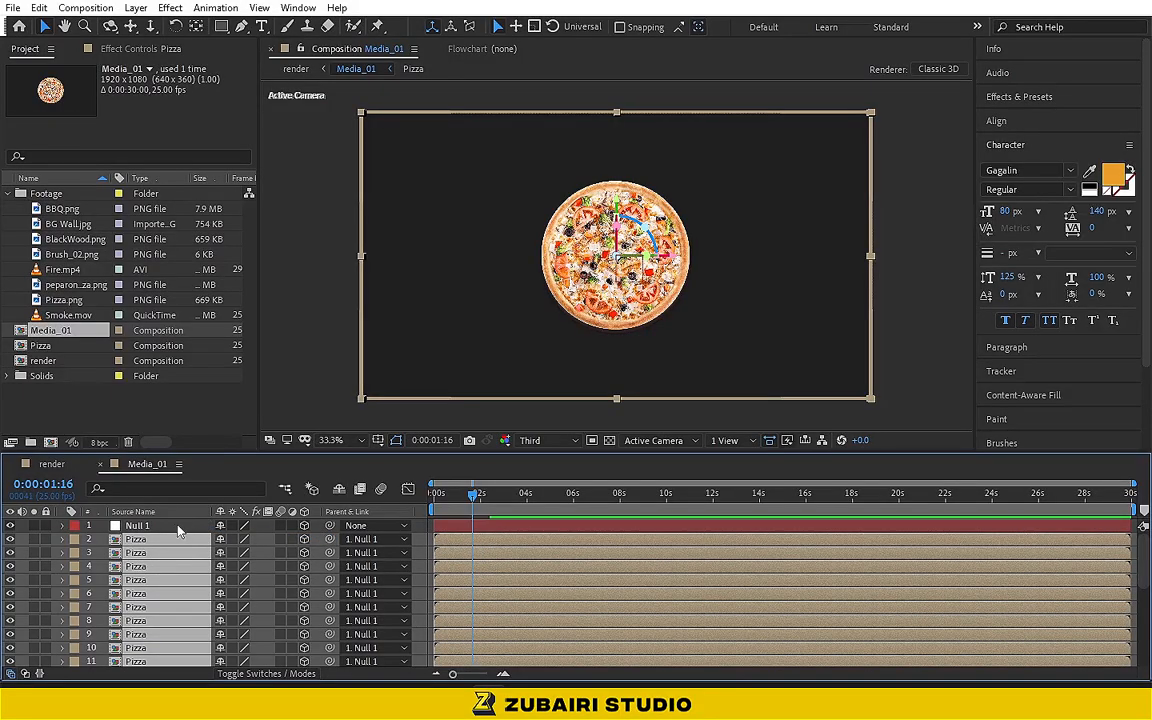
click(136, 524)
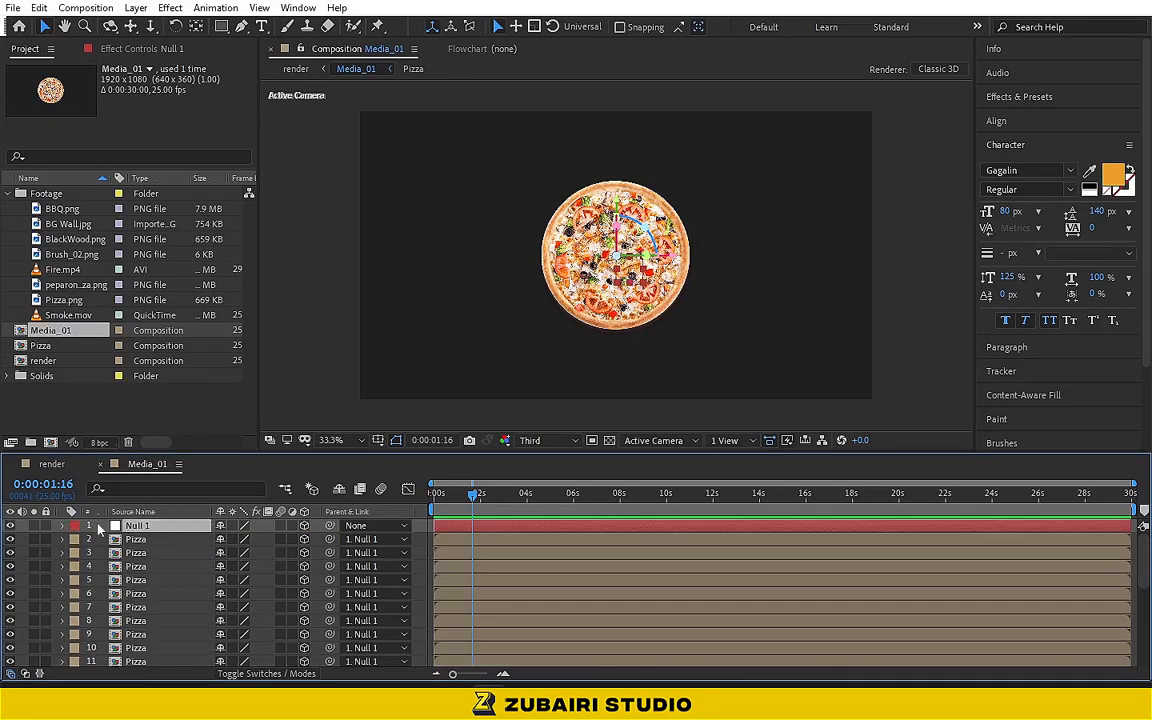
Step: Tilt Null 1's Orientation so the stacked pizza leans back
click(62, 524)
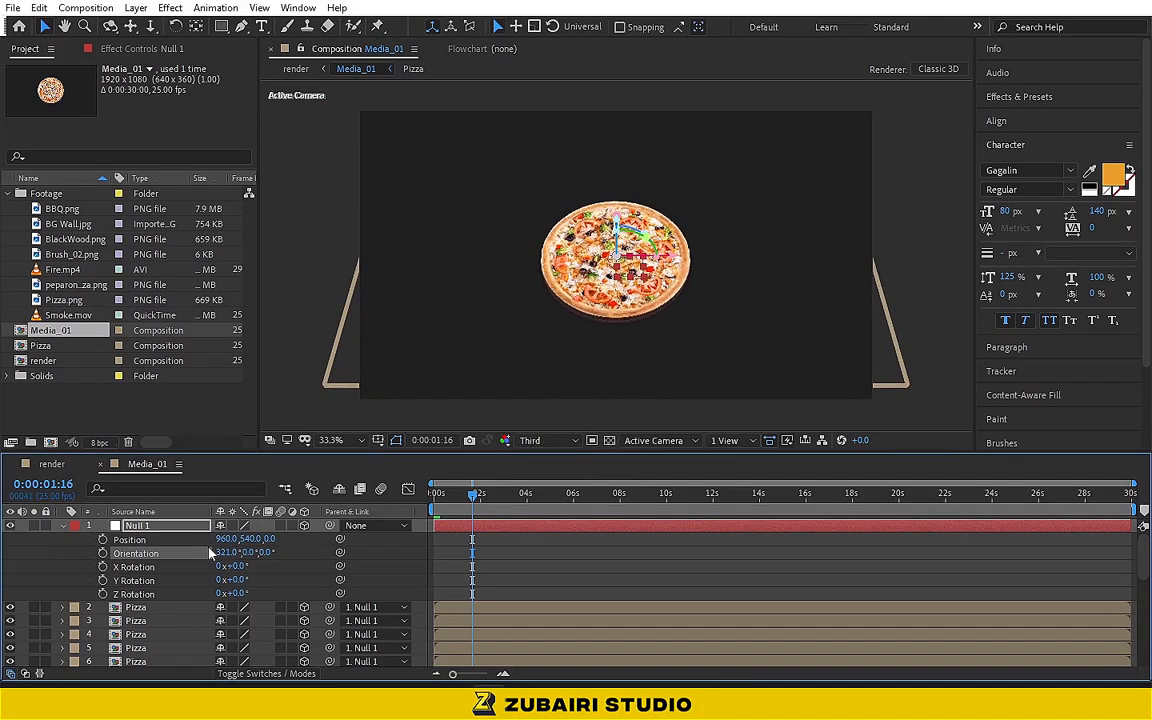
drag(230, 552, 204, 552)
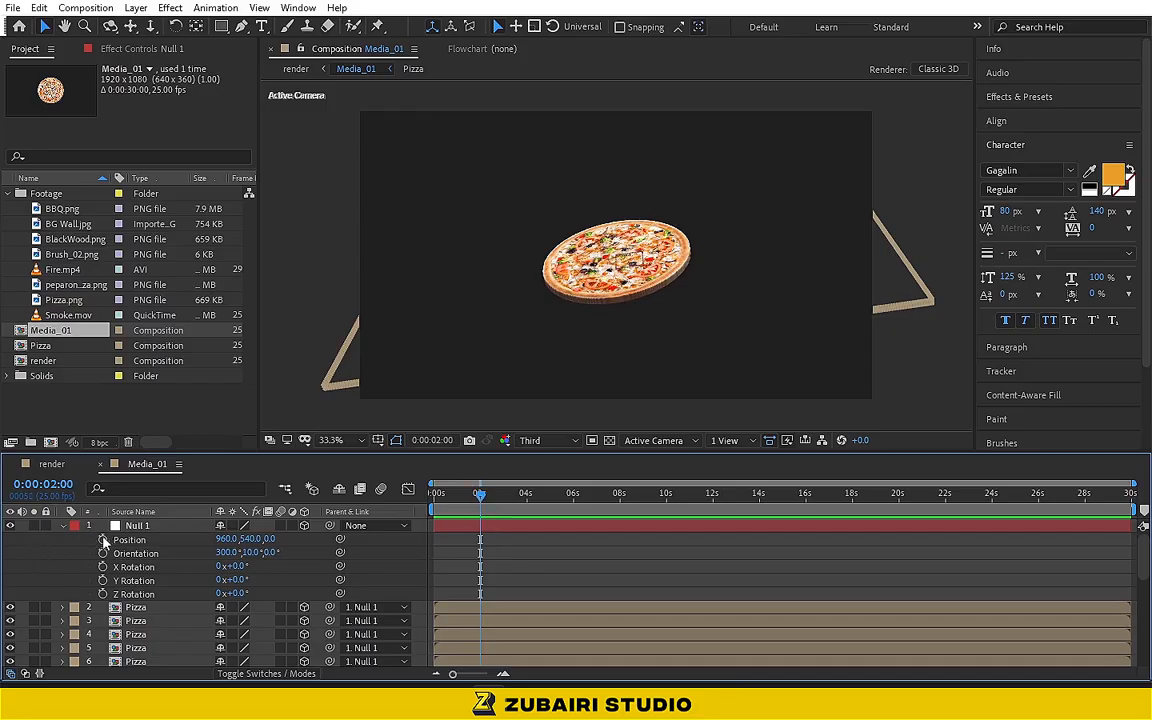
mouse_move(104, 540)
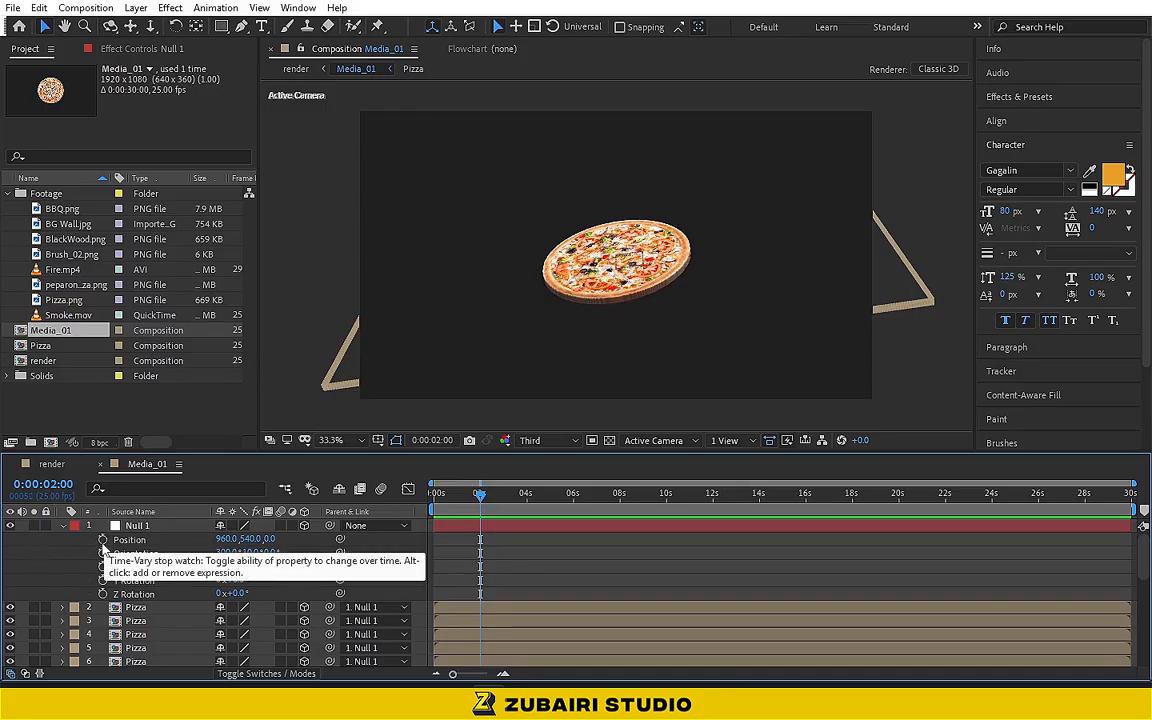
Step: Keyframe Null 1's Position and Z Rotation over time so the pizza moves and spins, then preview
click(100, 540)
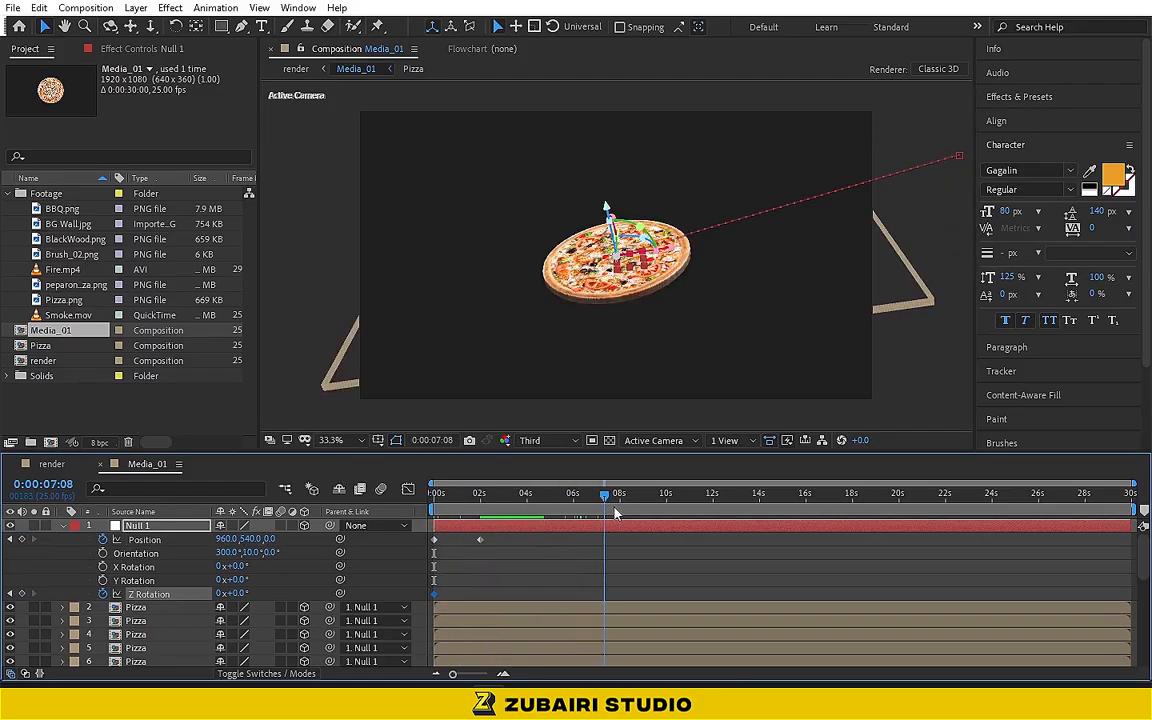
click(666, 492)
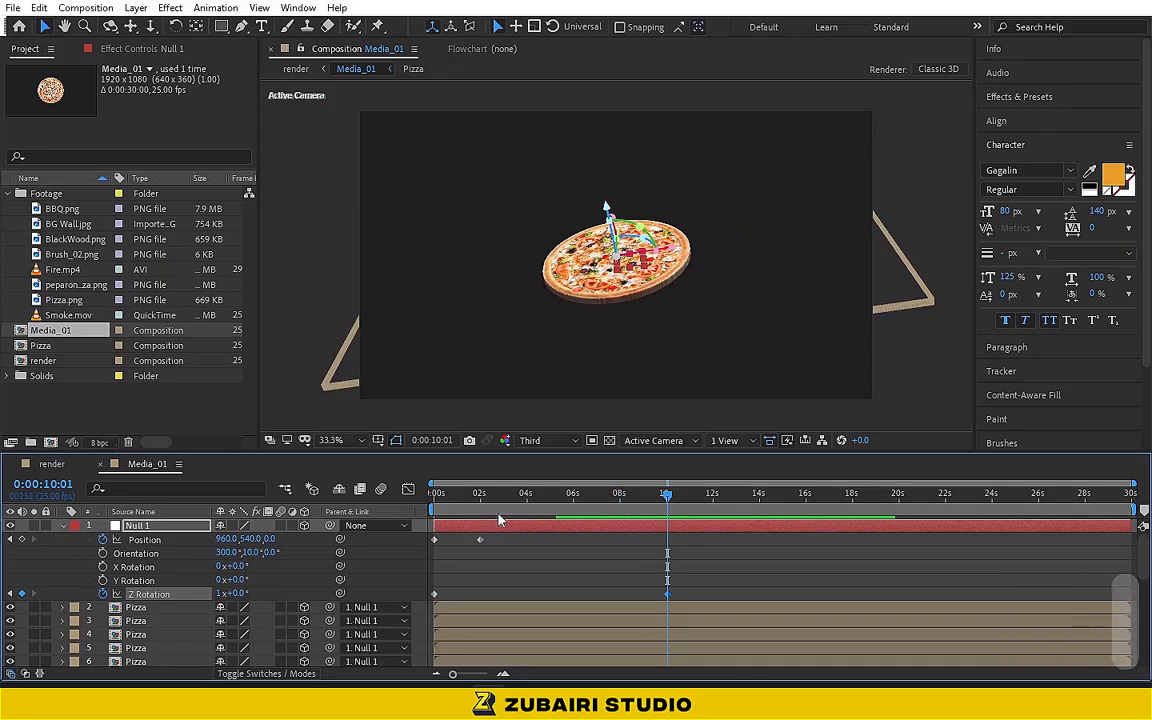
click(548, 492)
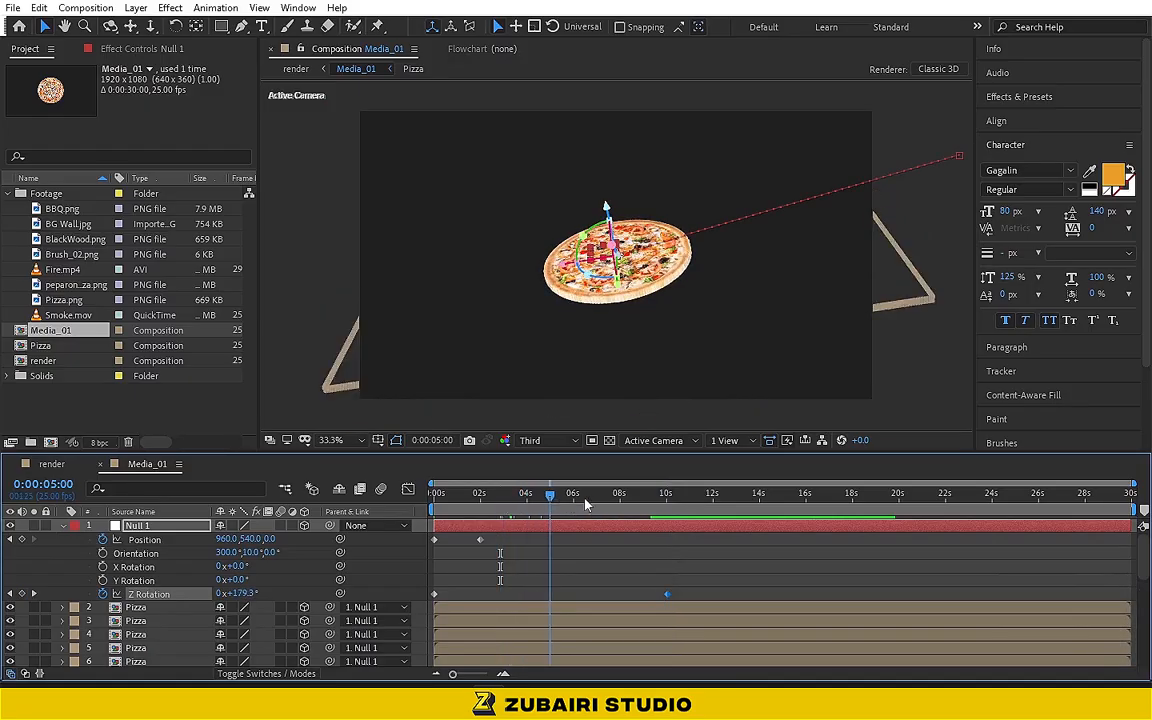
click(652, 492)
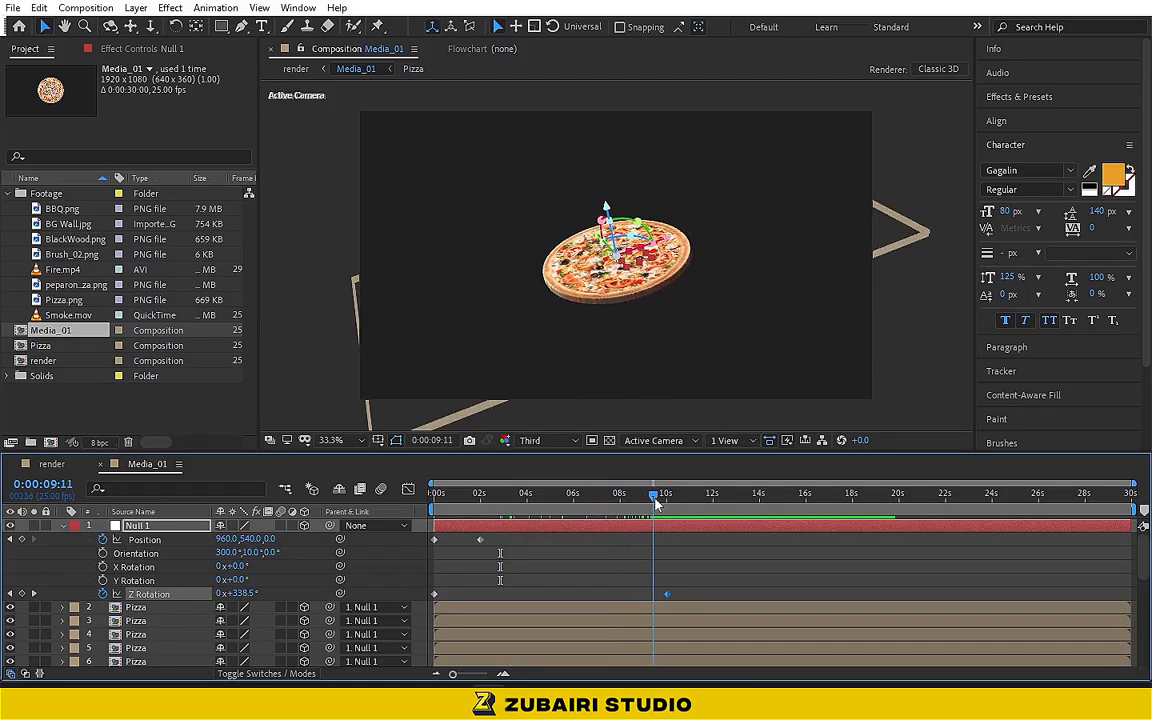
key(space)
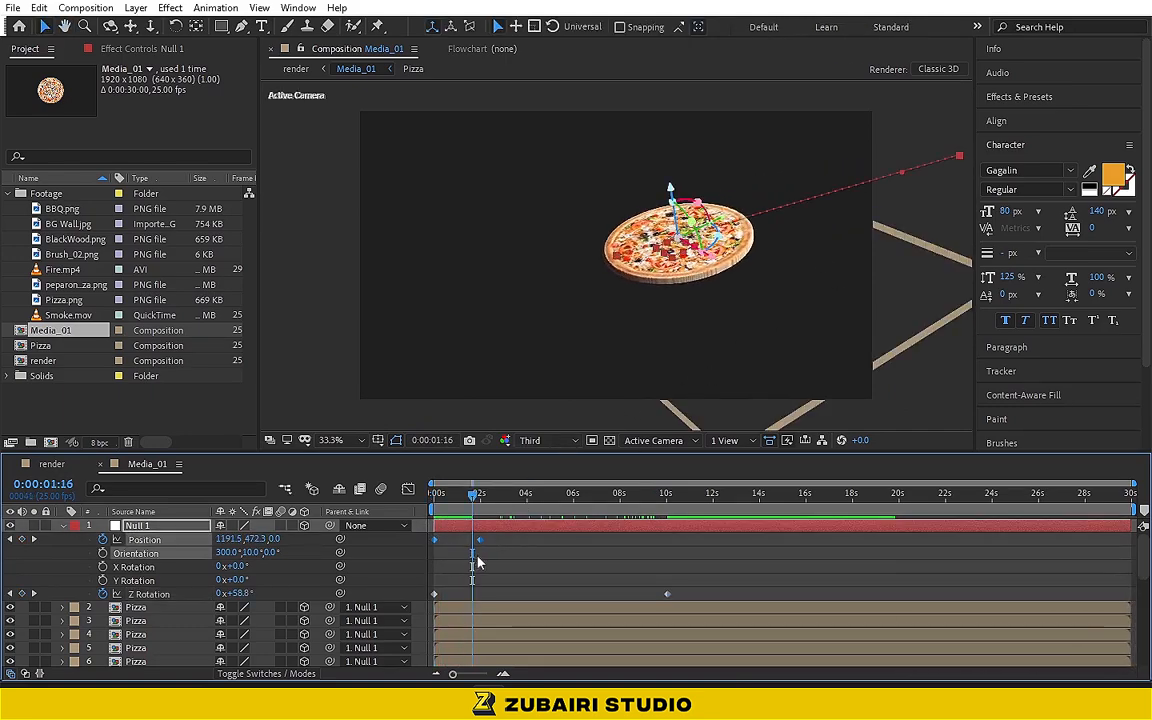
Step: Easy Ease the null's position keyframes, shape the speed curve in the Graph Editor and preview
key(f9)
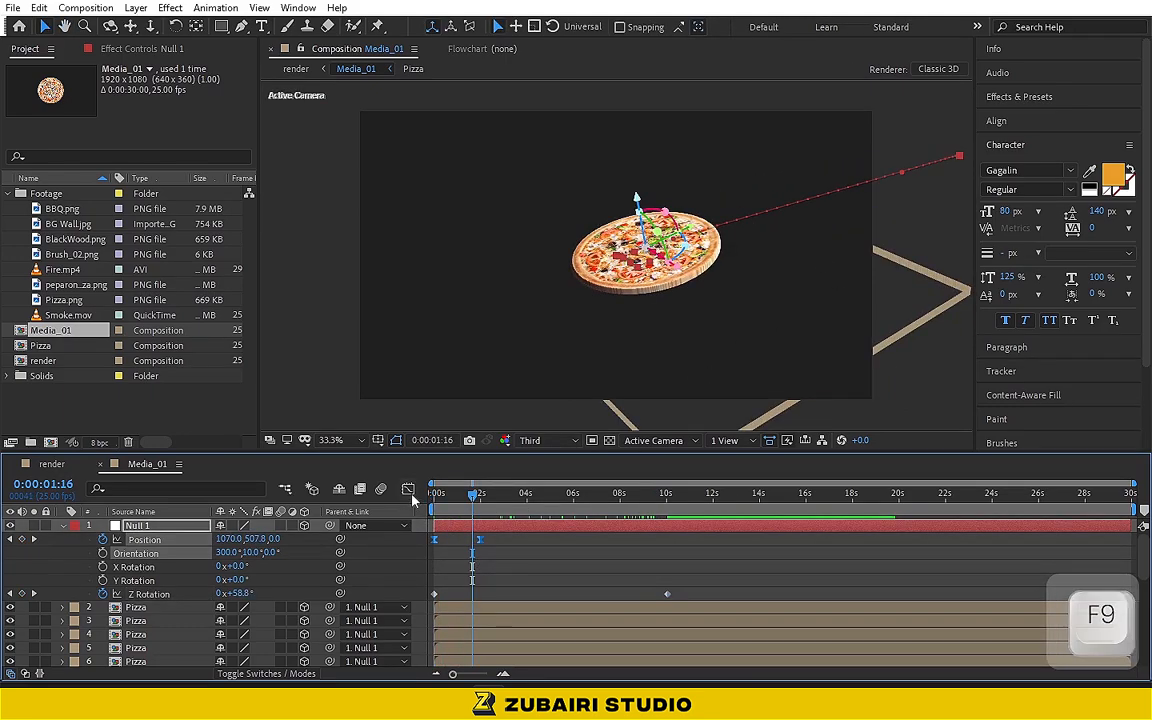
click(408, 488)
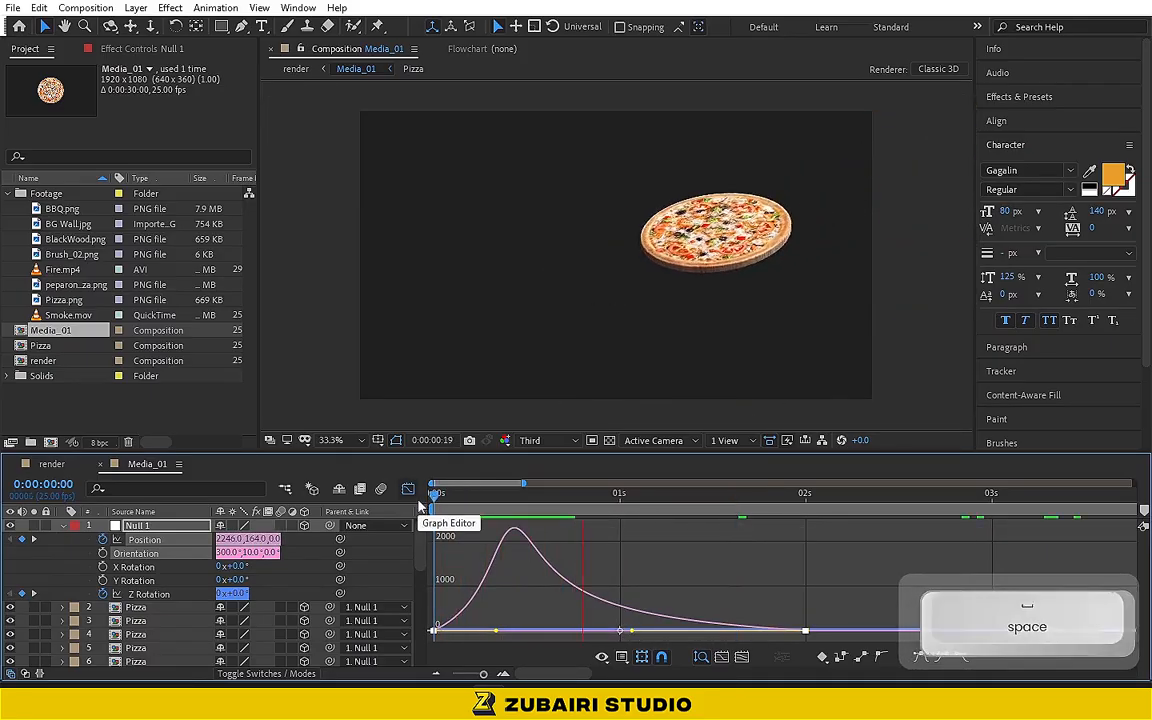
key(space)
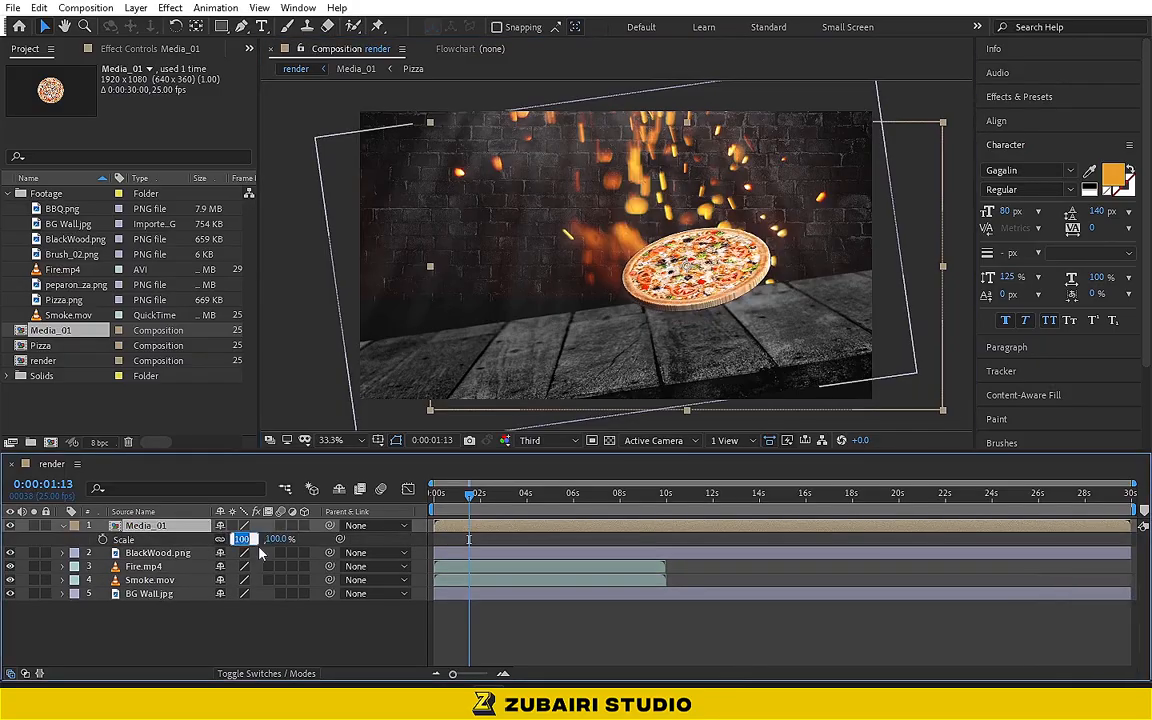
Step: Check Media_01's Scale after placing it as the top layer of the render comp
key(enter)
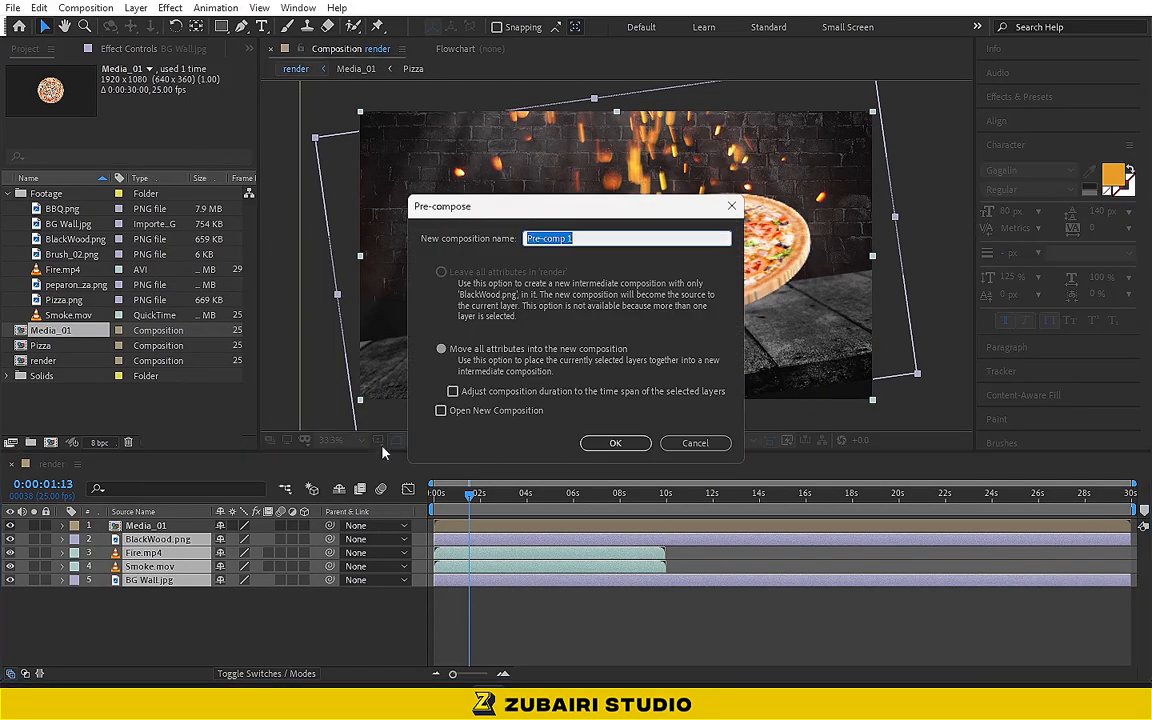
Step: Pre-compose the BlackWood, Fire, Smoke and BG Wall layers into one comp named Background
text(Bax)
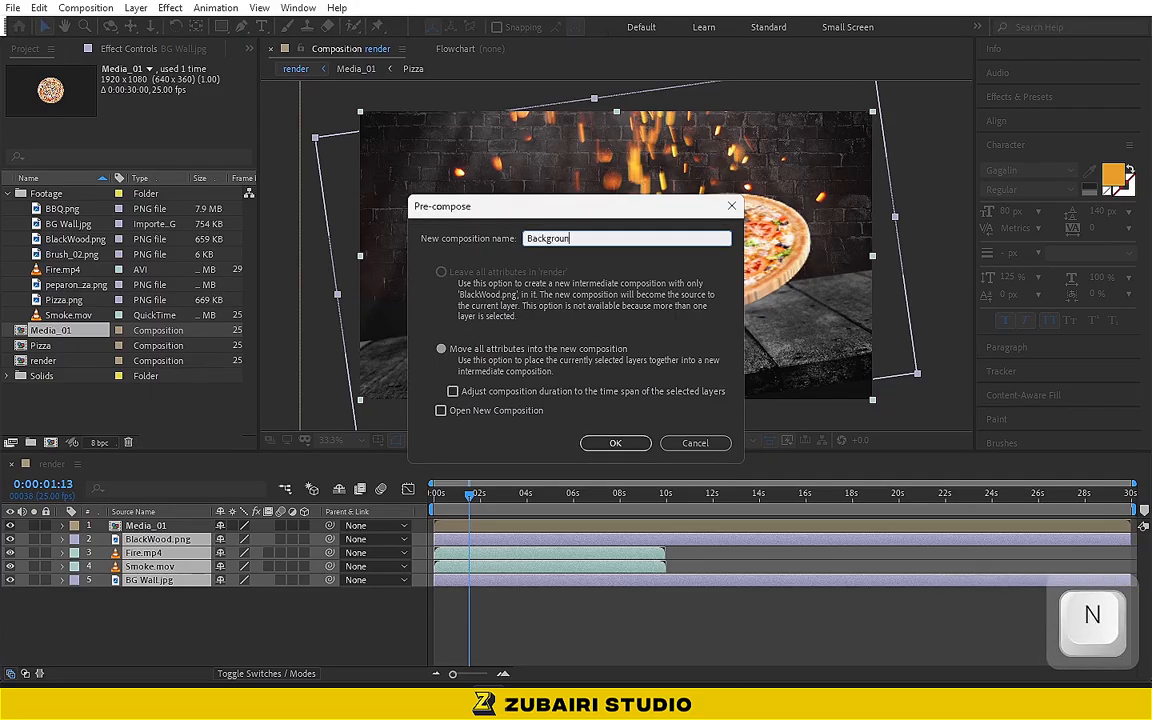
click(616, 444)
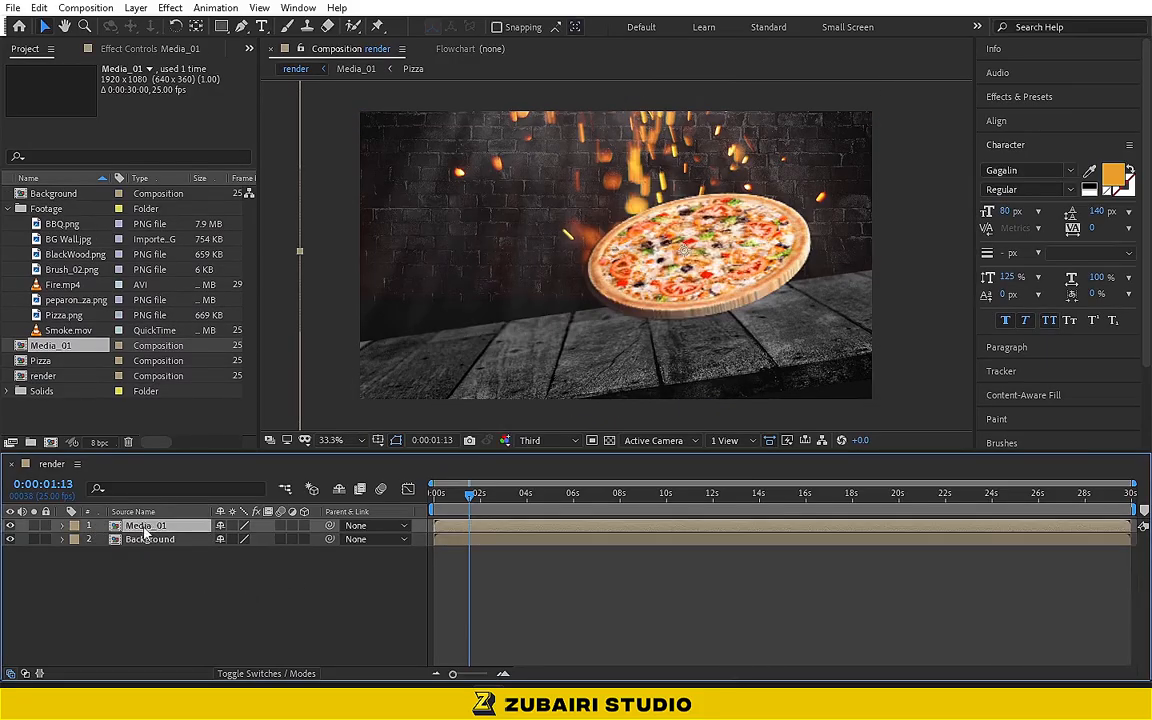
Step: Duplicate Media_01 as a layer named Shadow beneath the pizza and squash its Scale
key(ctrl+d)
text(Shd)
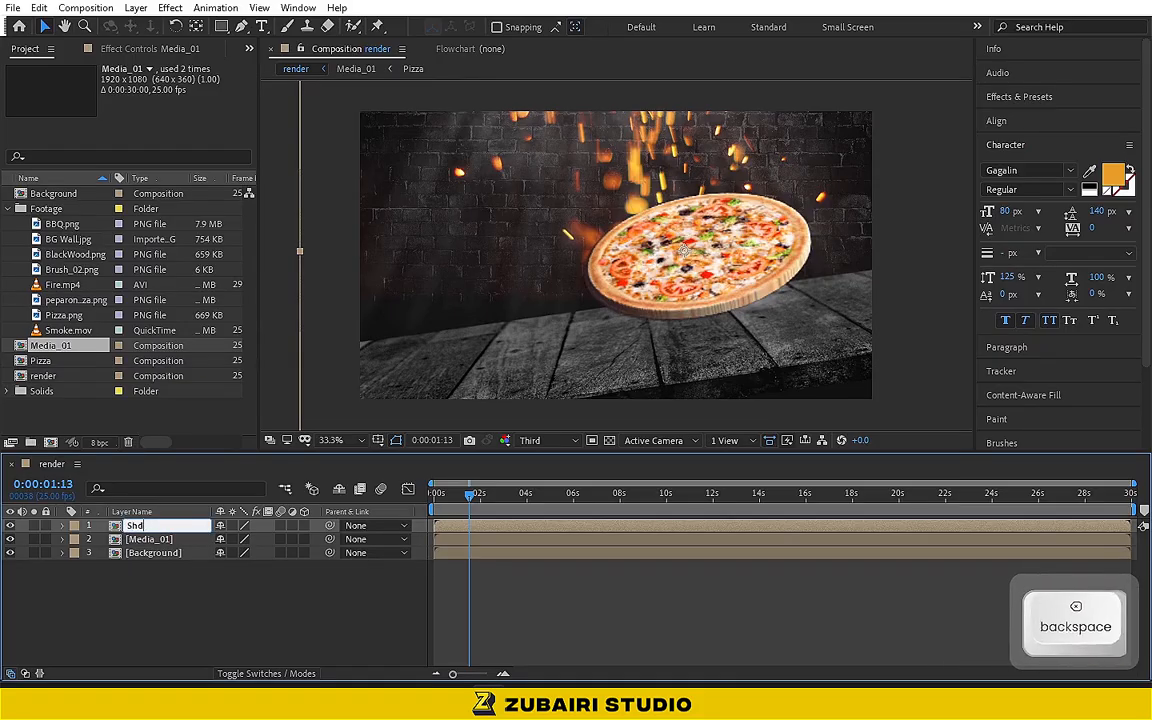
text(adow)
key(enter)
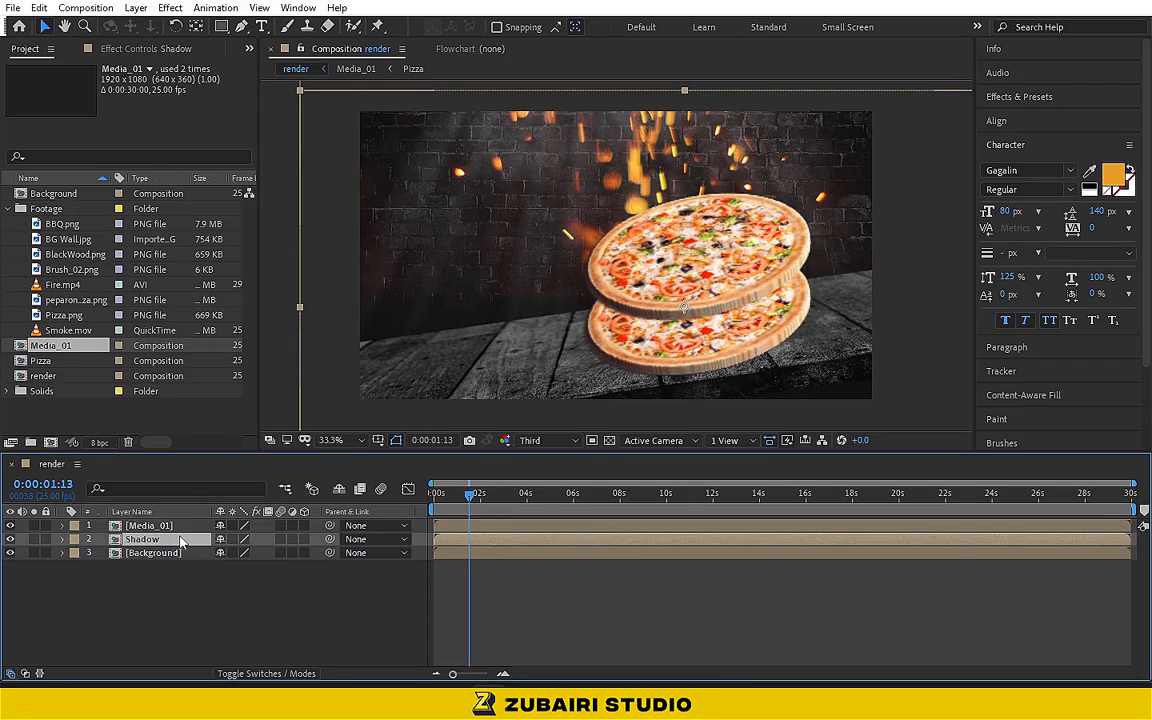
click(76, 540)
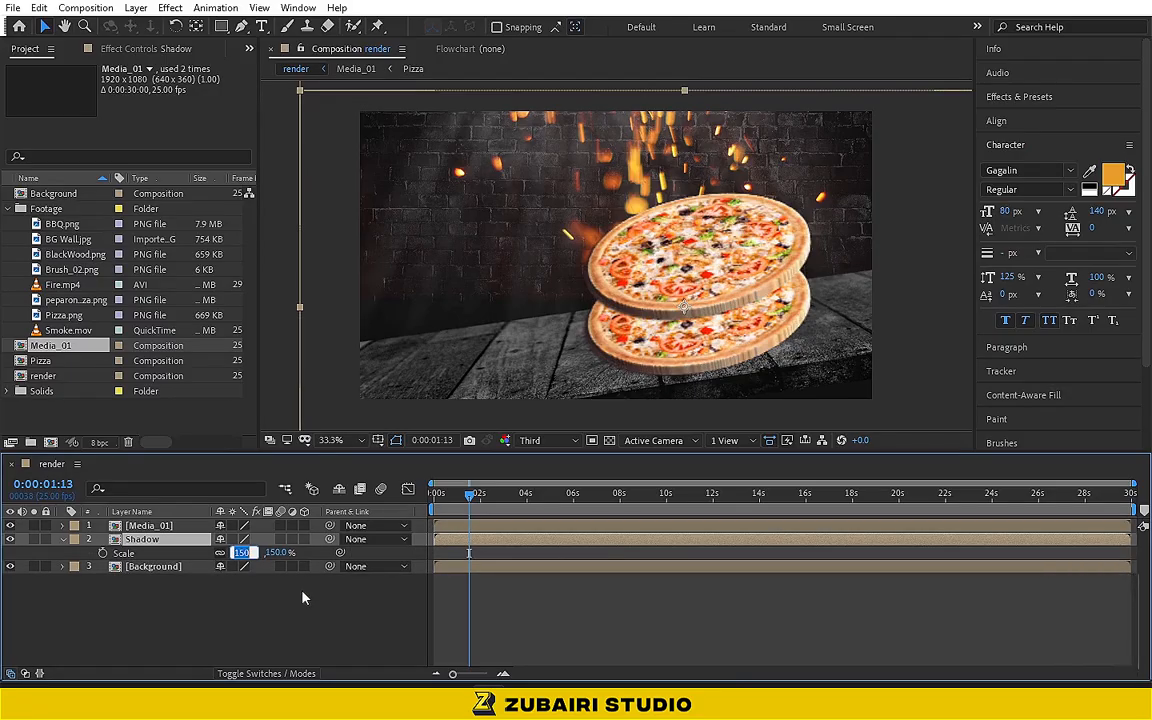
key(enter)
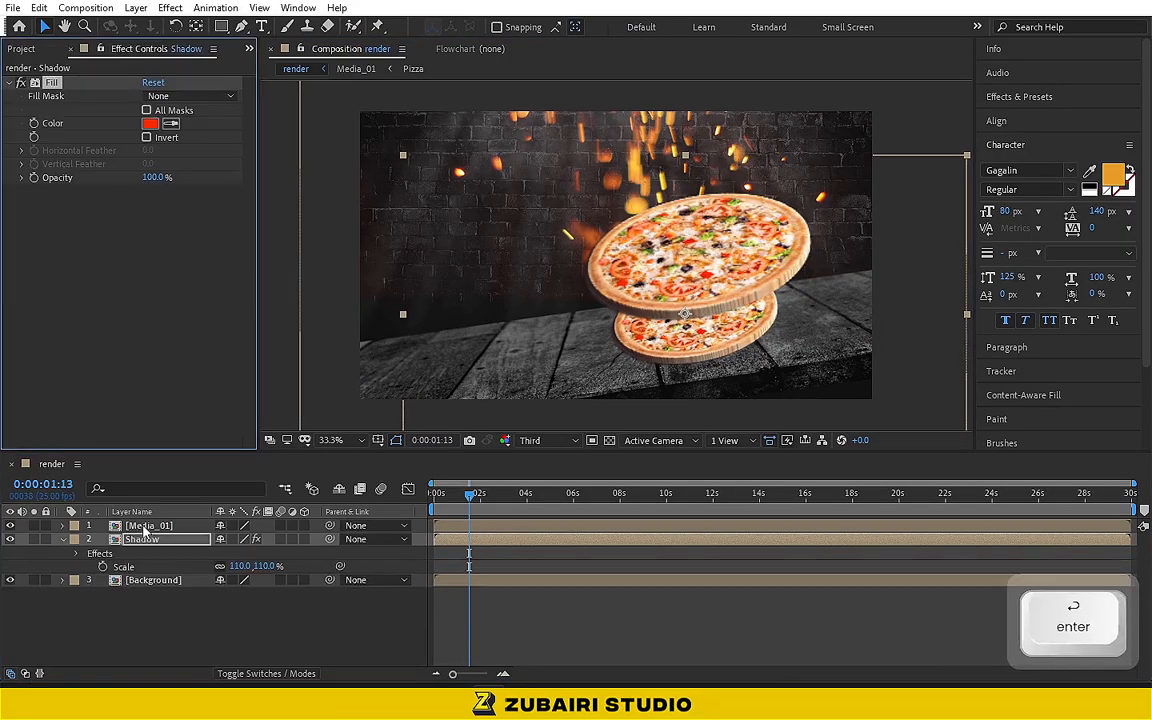
Step: Fill the Shadow layer near-black and add a Gaussian Blur with an initial blurriness
click(150, 124)
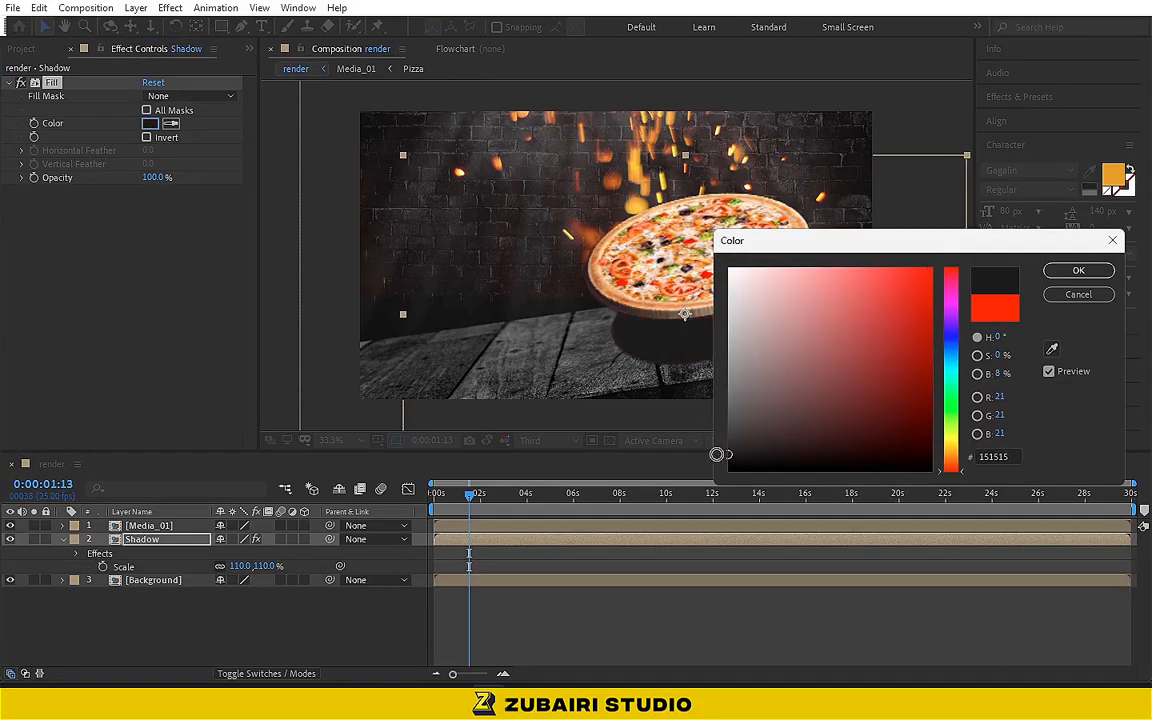
click(1078, 270)
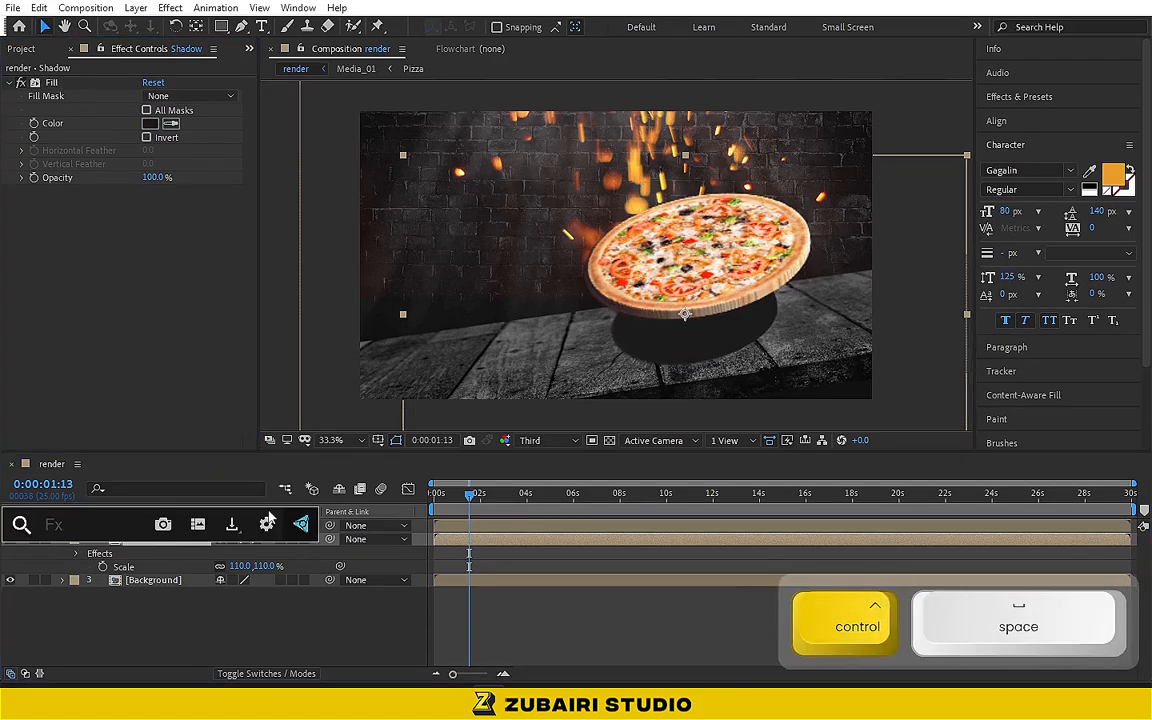
text(blur)
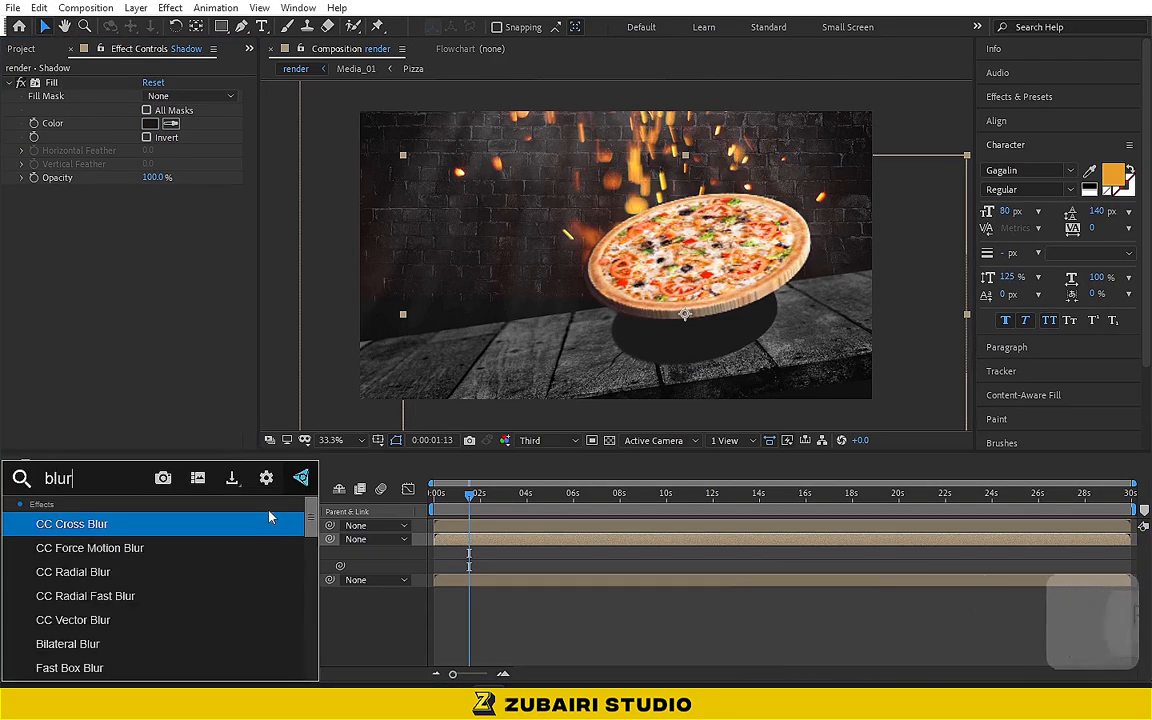
scroll(down, 3)
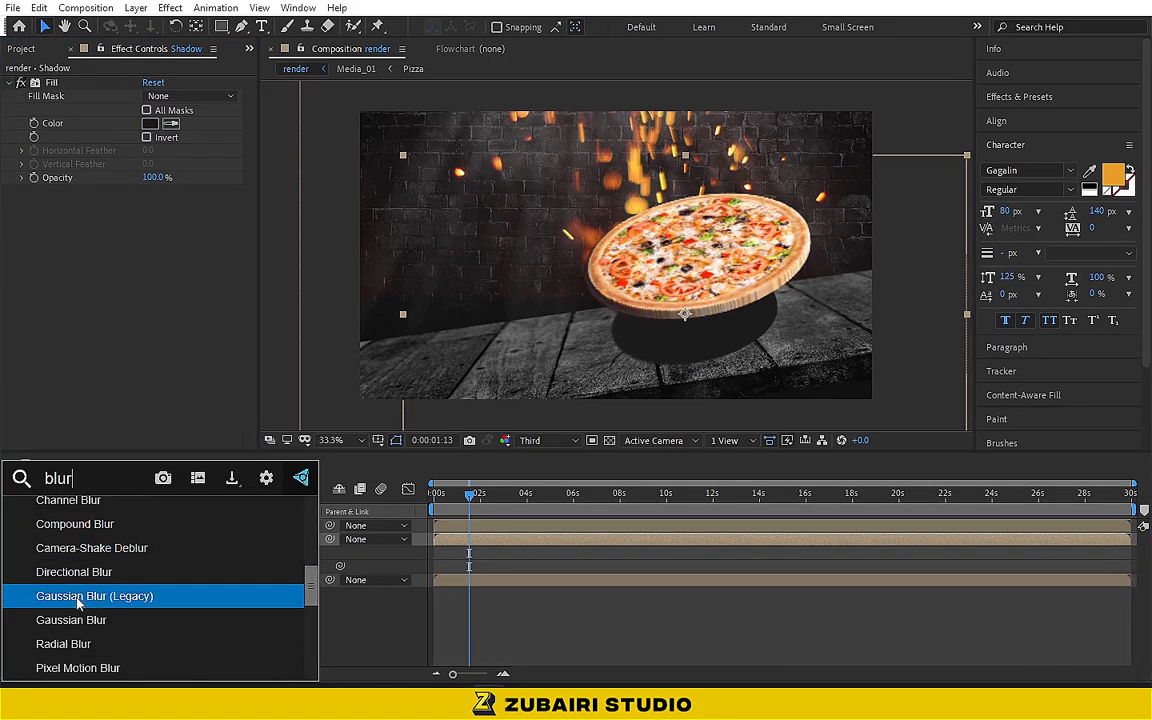
double_click(94, 596)
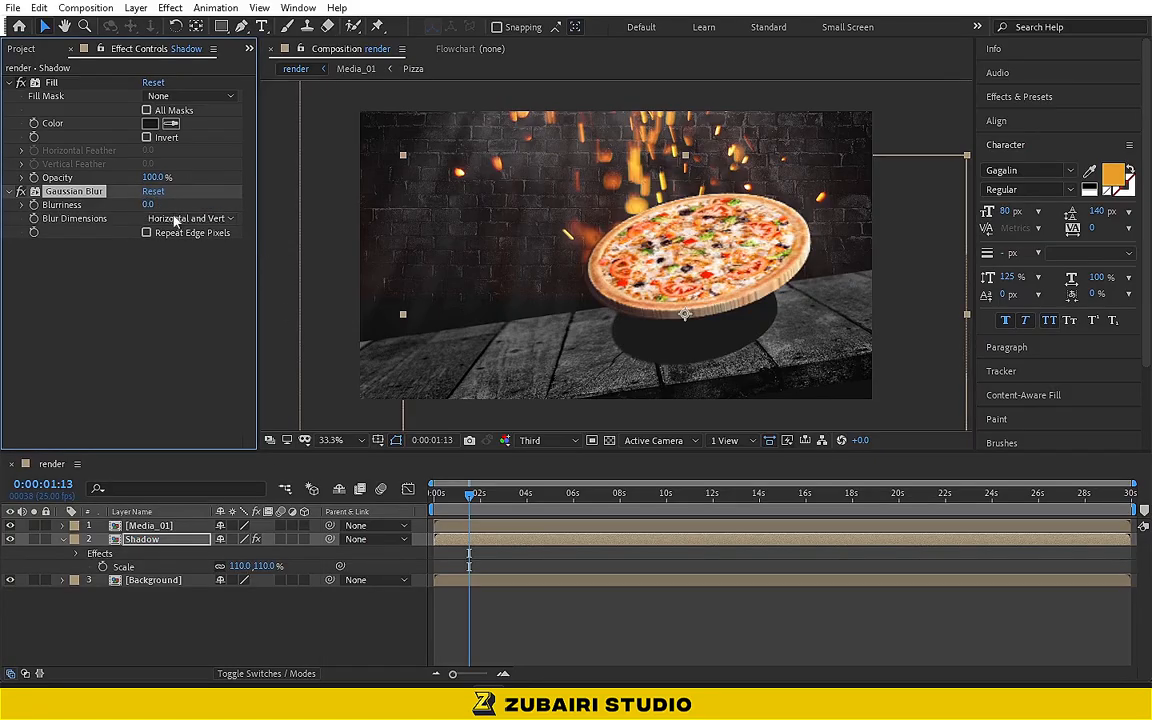
text(10)
key(enter)
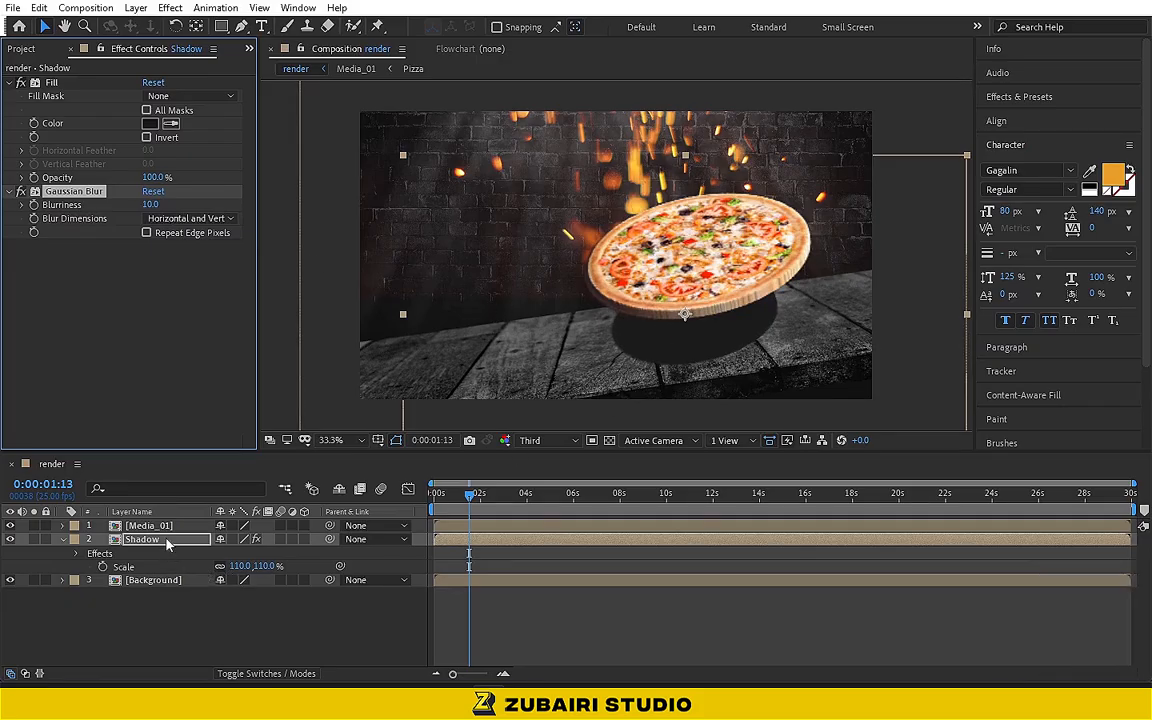
Step: Raise the shadow's Blurriness to 50 and scrub back to check it under the pizza
right_click(142, 540)
text(50)
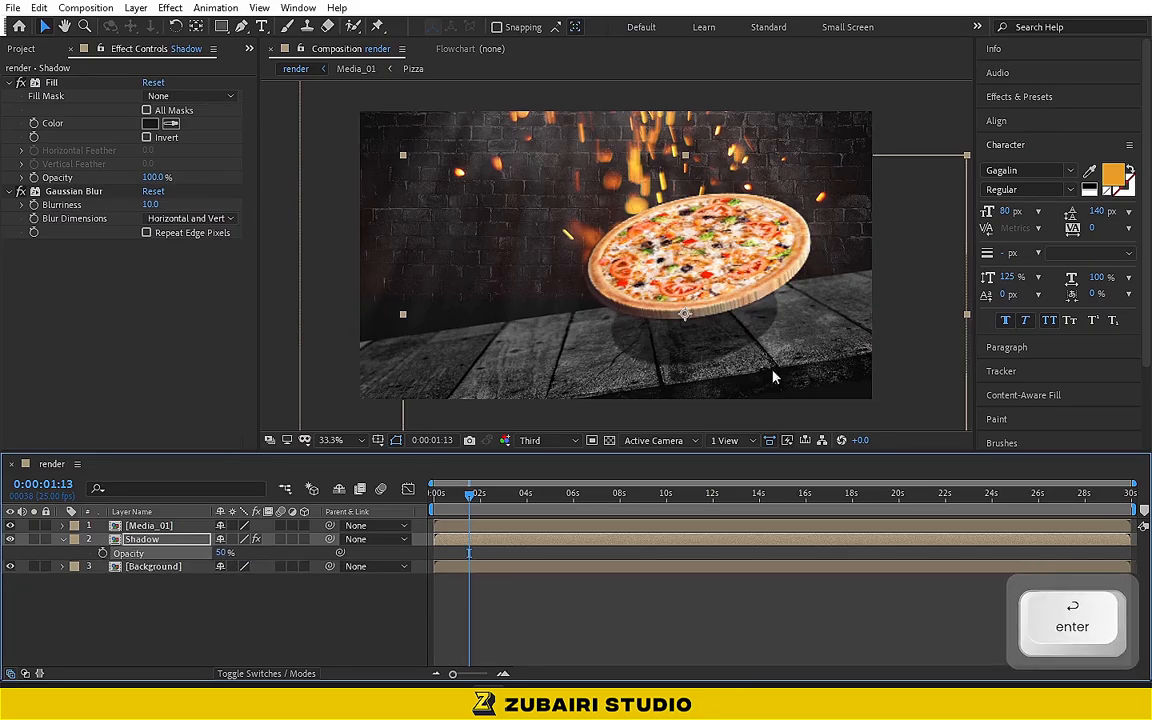
click(150, 204)
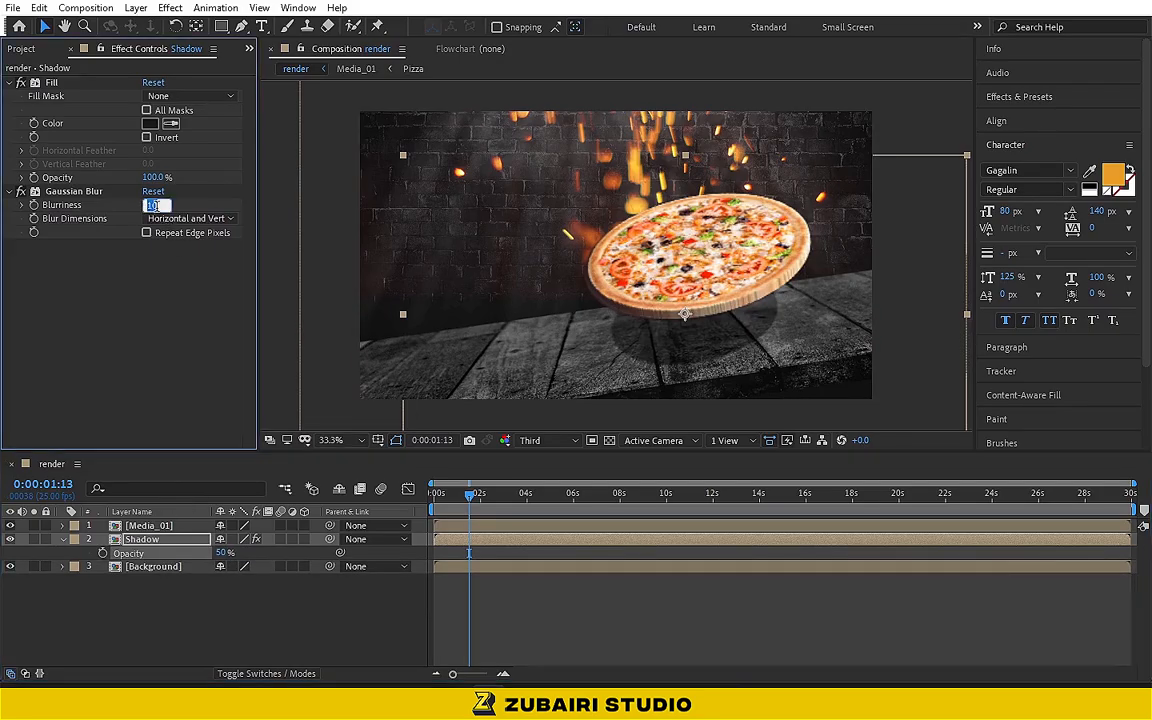
text(50)
key(enter)
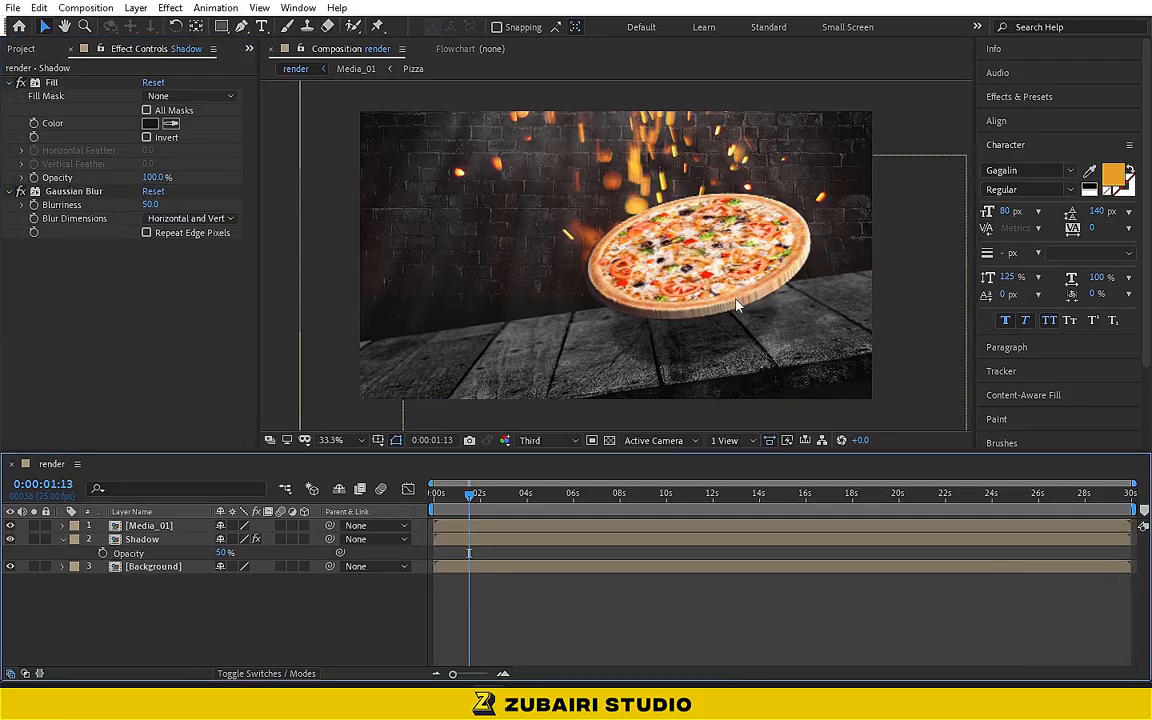
drag(470, 496, 444, 496)
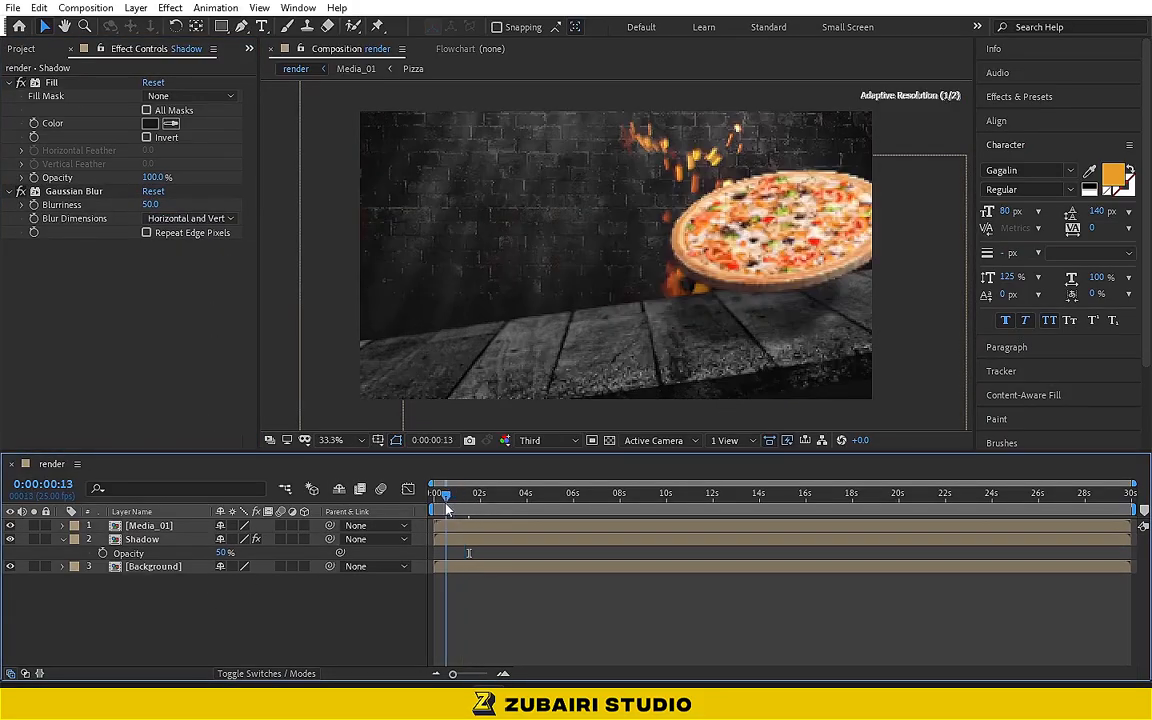
Step: Create the FAJITA PIZZA text layer and restyle it with a bold font
key(space)
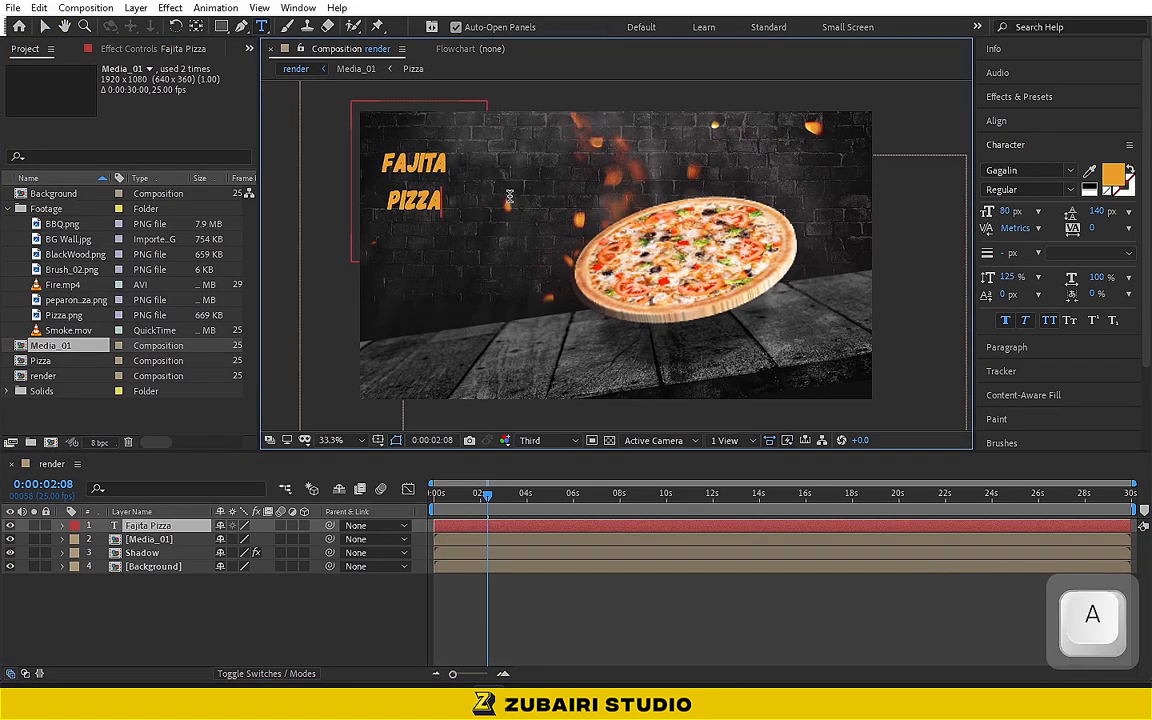
click(412, 180)
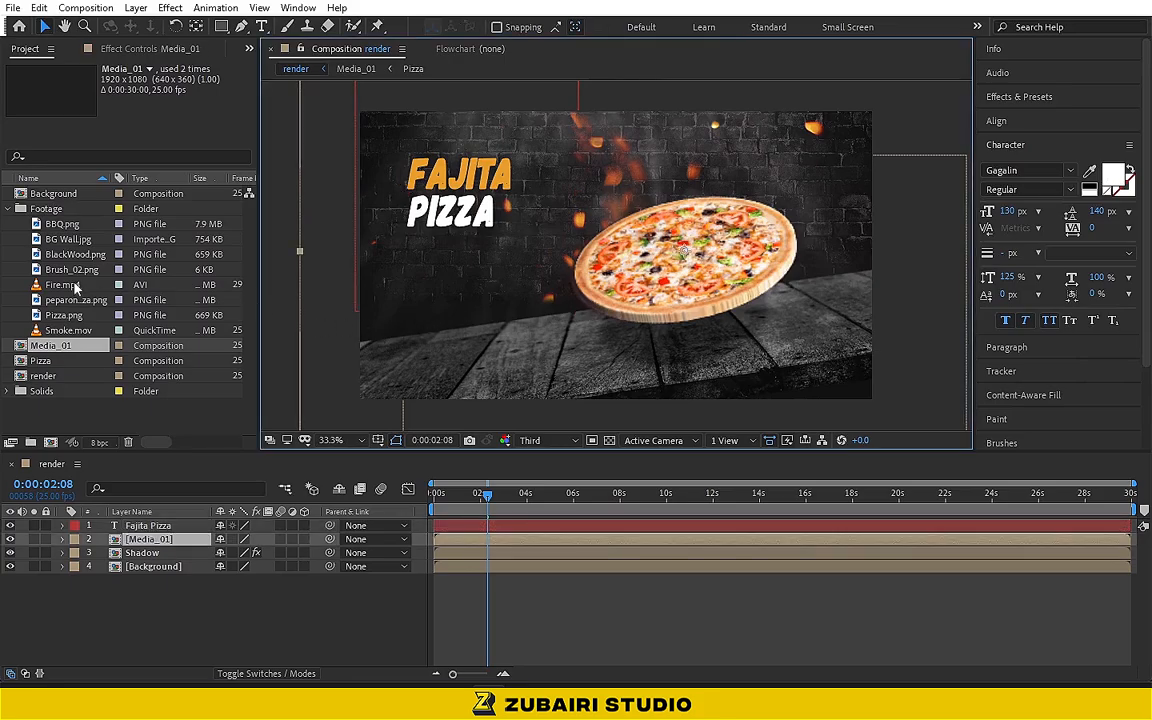
Step: Add Brush_02.png at 70% scale, fill it orange and start the $10 price text
click(72, 268)
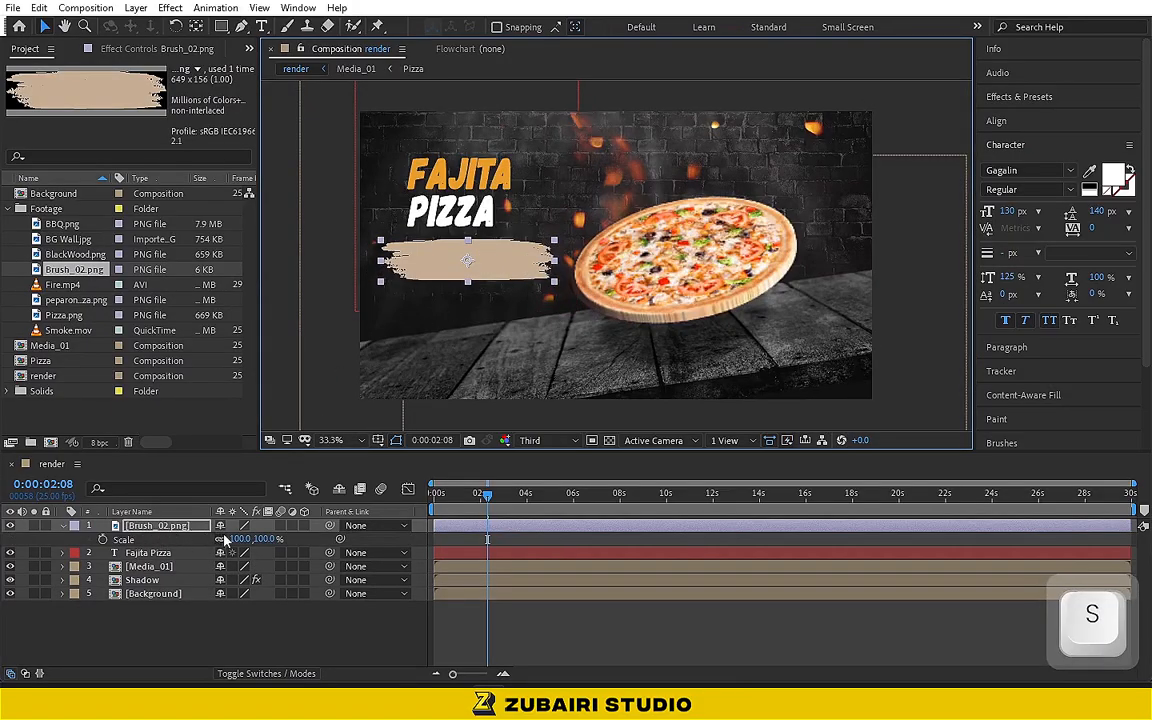
double_click(244, 540)
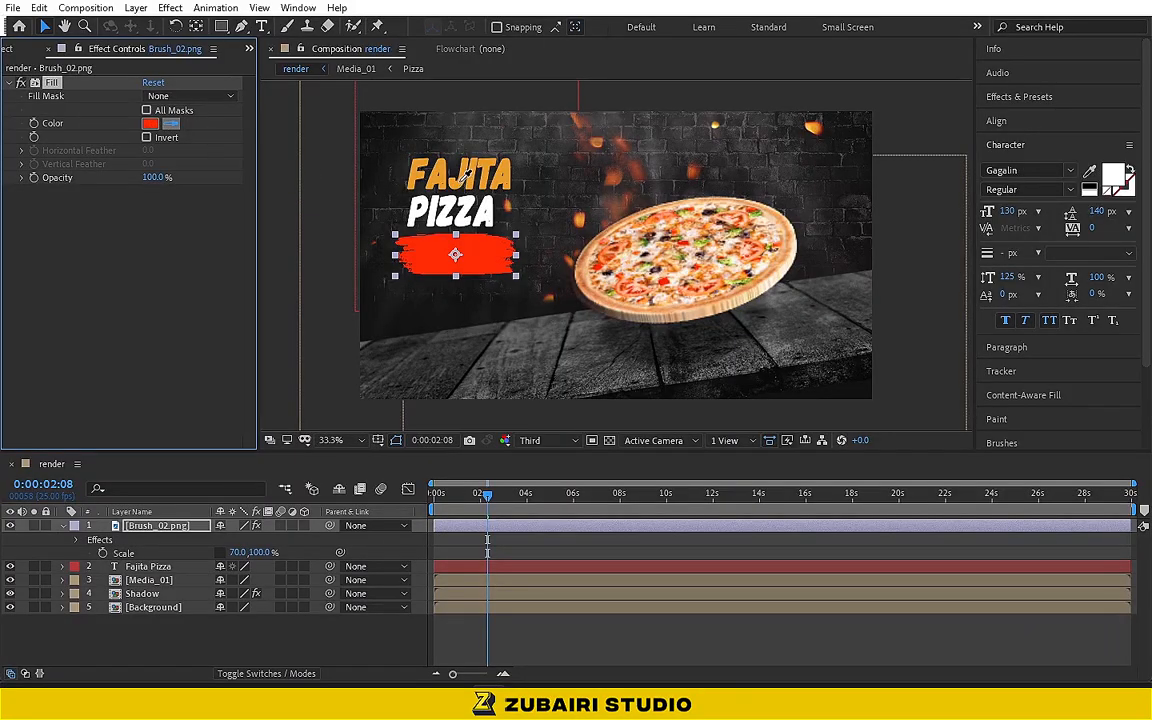
click(144, 124)
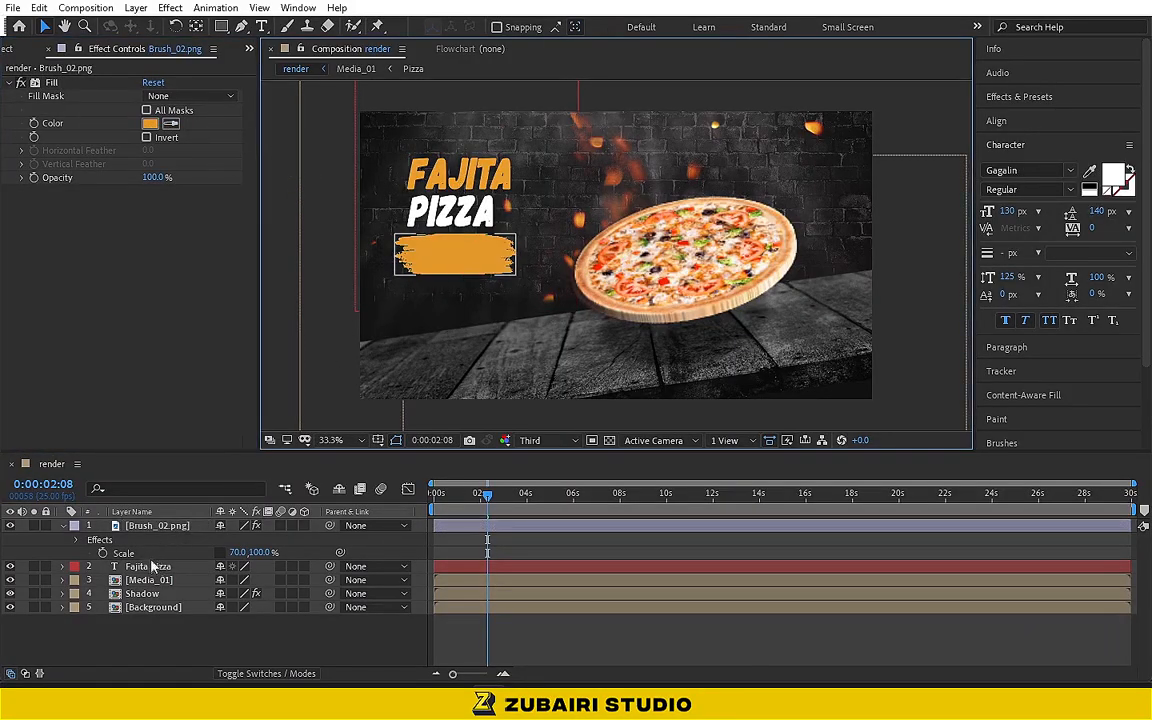
click(148, 566)
text(100)
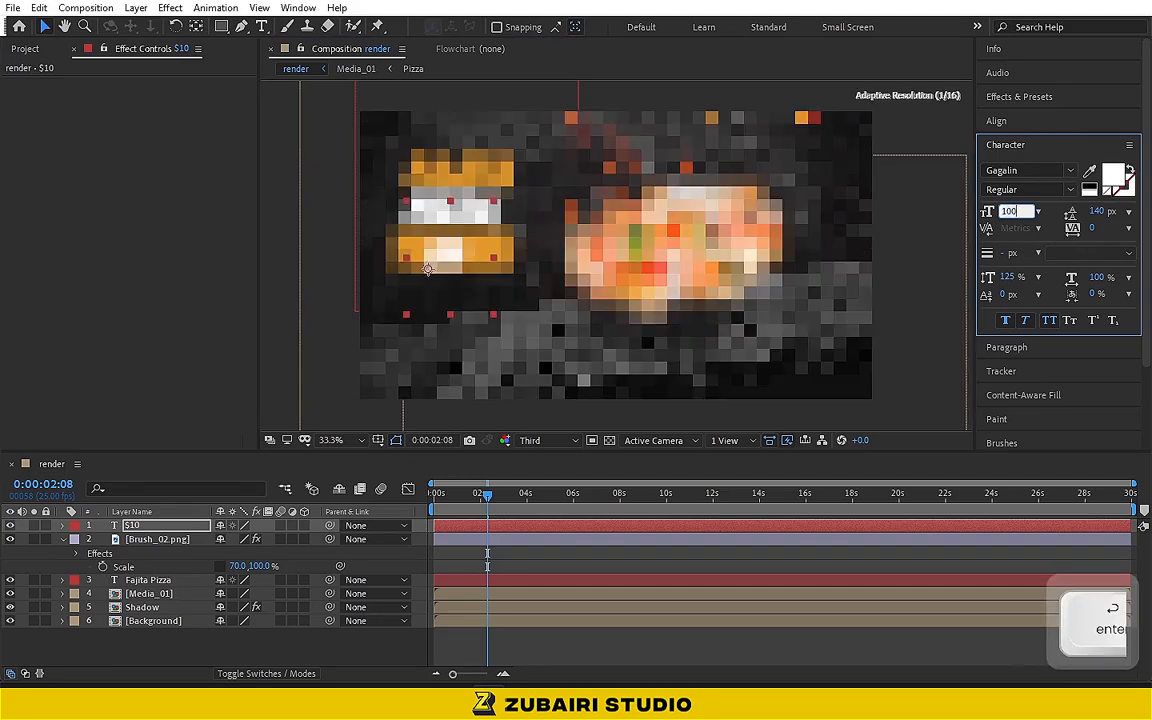
Step: Confirm the $10 text size over the badge and select the Fajita Pizza title layer
click(1106, 228)
text(25)
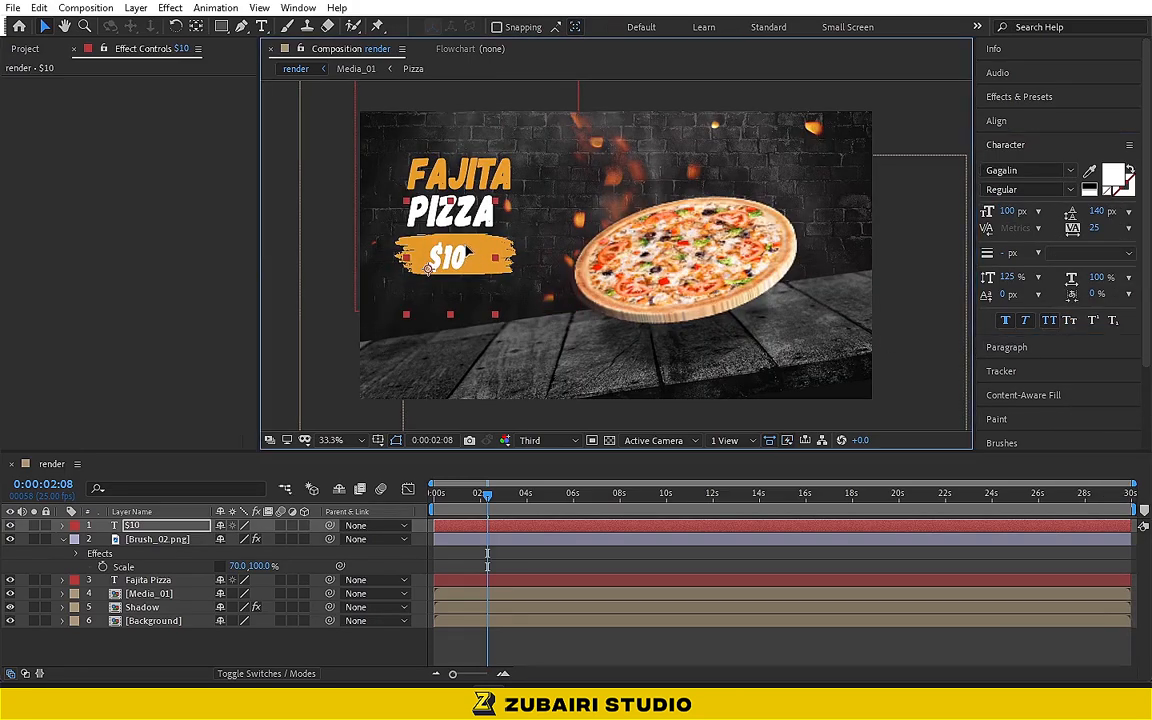
click(148, 592)
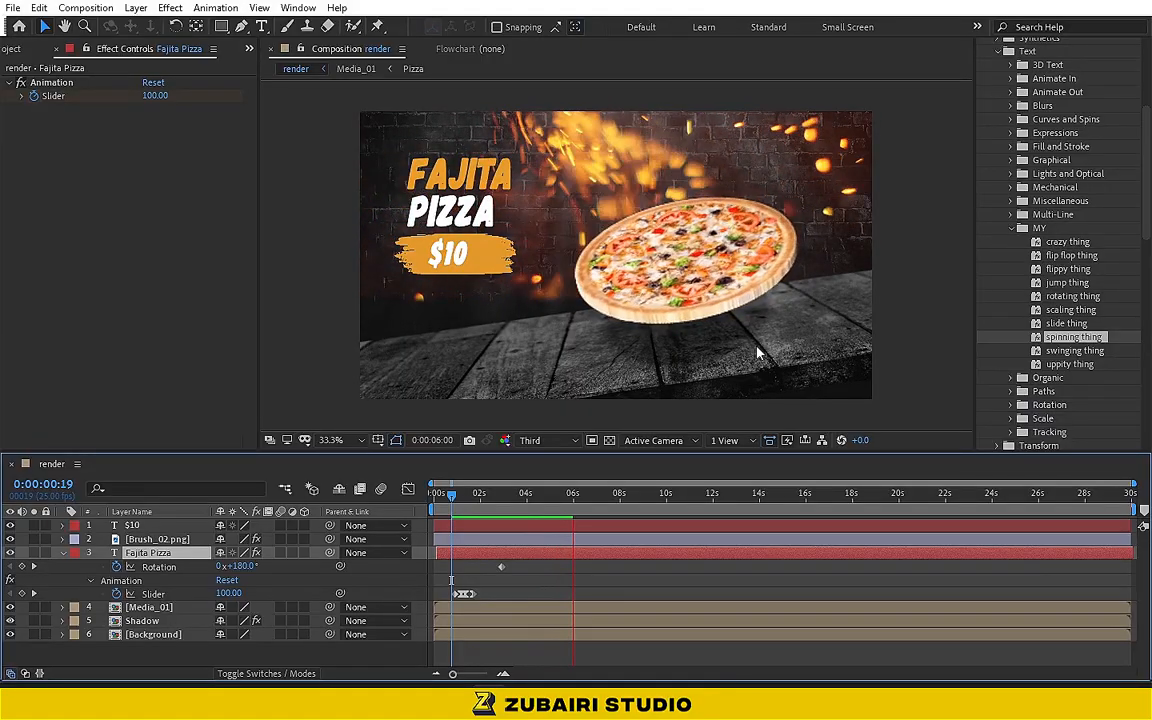
Step: Preview the title's spinning rotation animation settling upright above the badge
key(space)
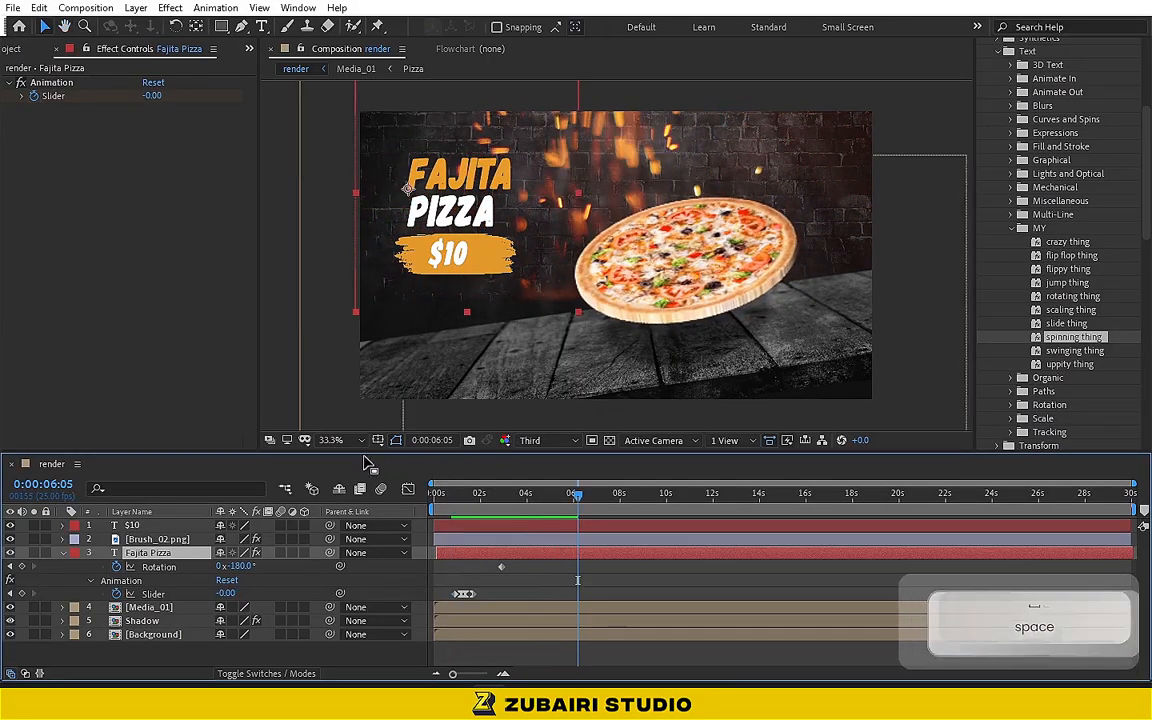